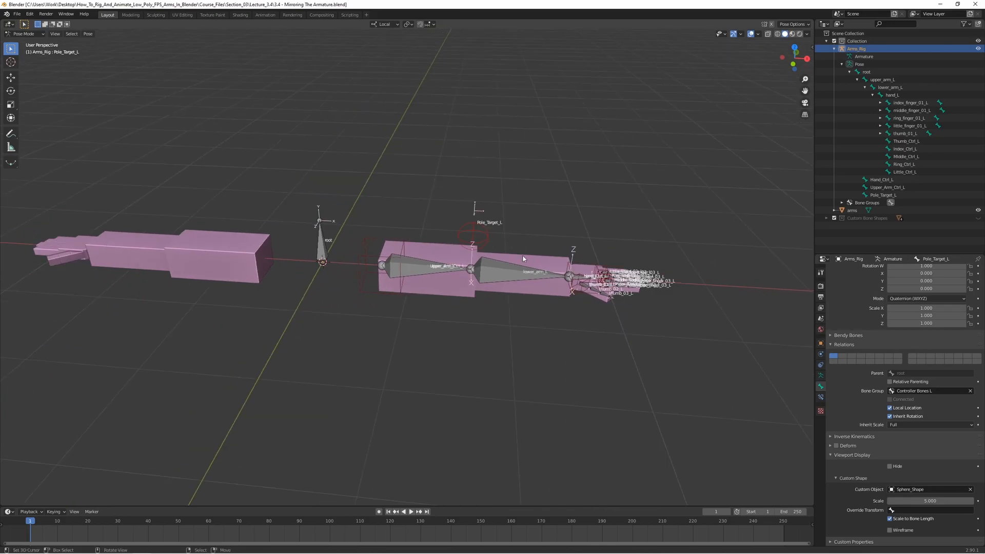
mouse_move(225, 166)
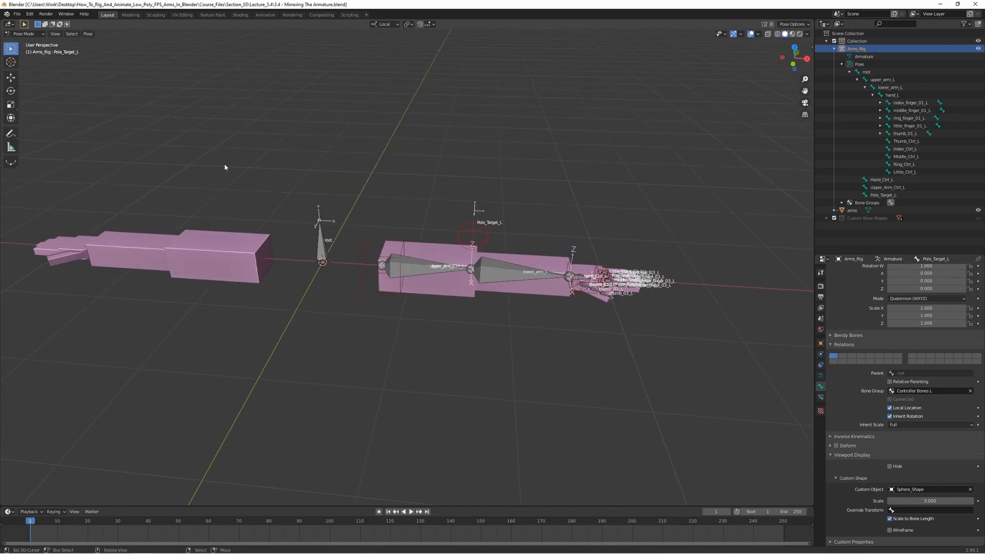
mouse_move(103, 92)
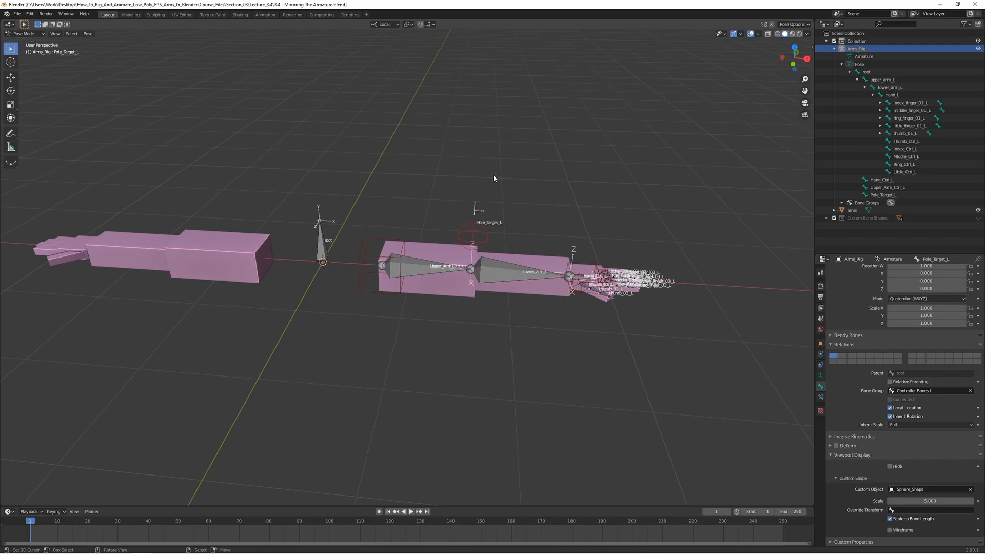
Open the viewport header's mode dropdown listing Object, Edit and Pose Mode.
left_click(24, 34)
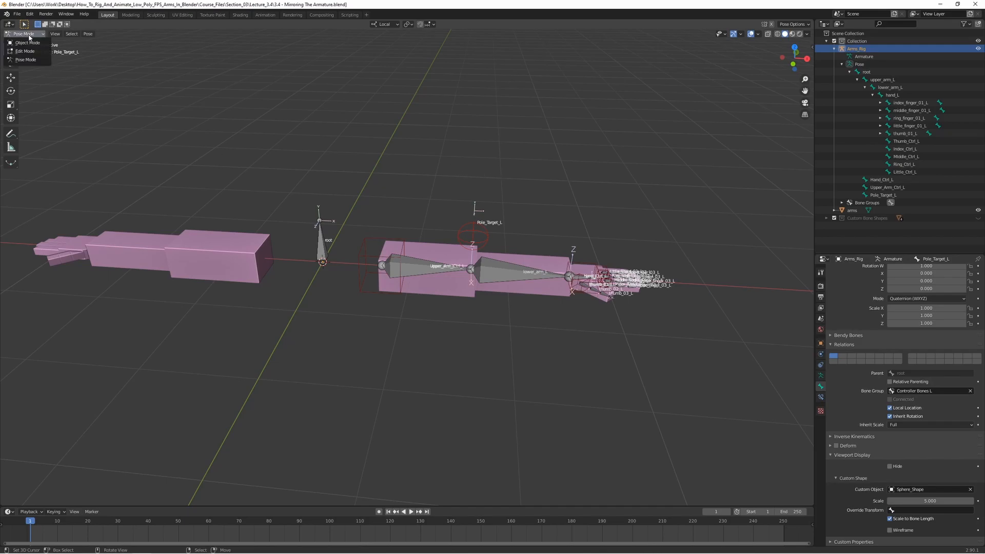
Switch the arm rig from Pose Mode into Edit Mode.
left_click(25, 51)
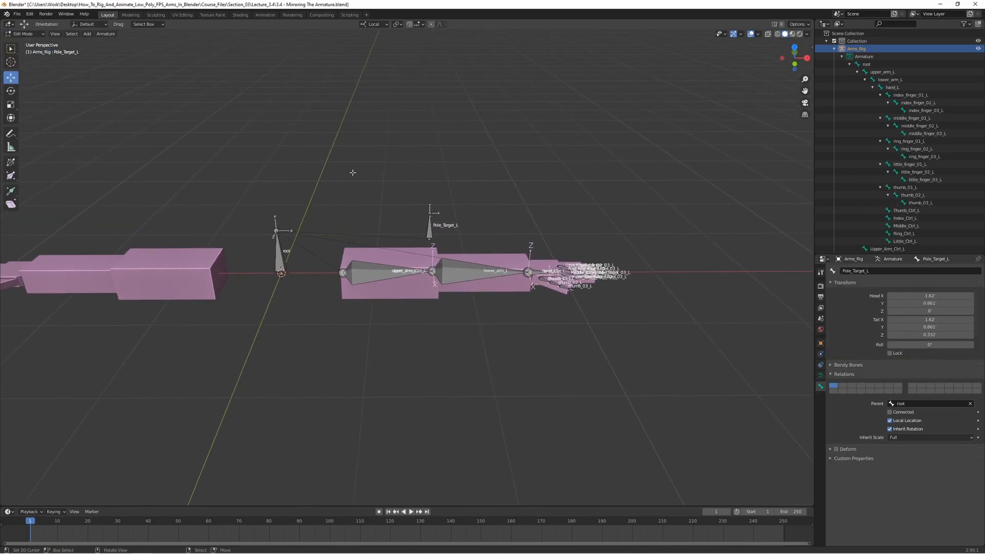
mouse_move(446, 218)
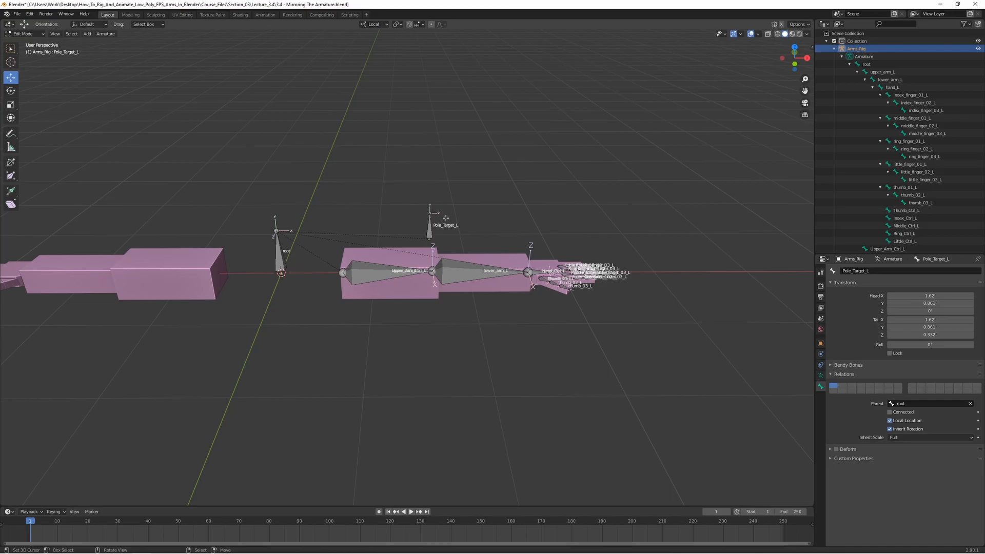
mouse_move(389, 232)
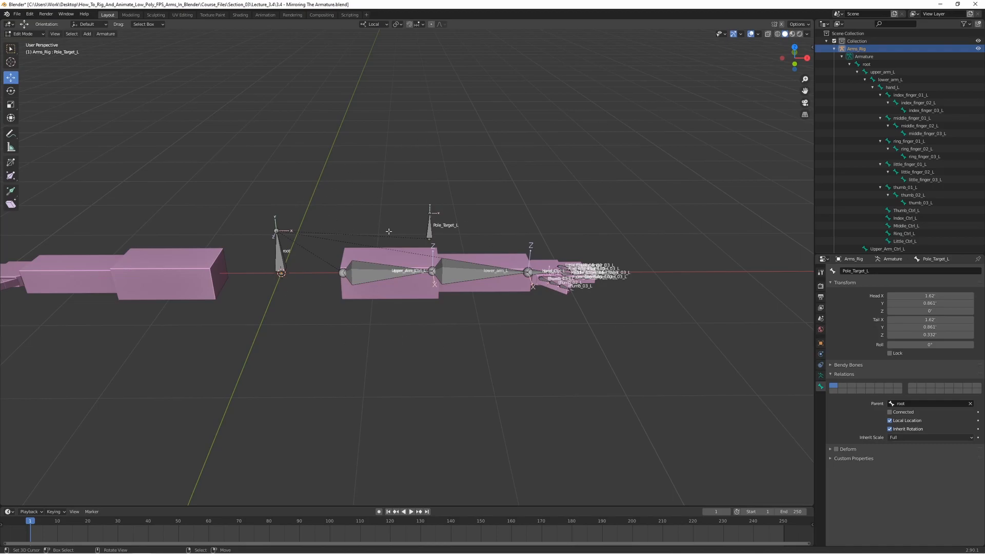
mouse_move(361, 201)
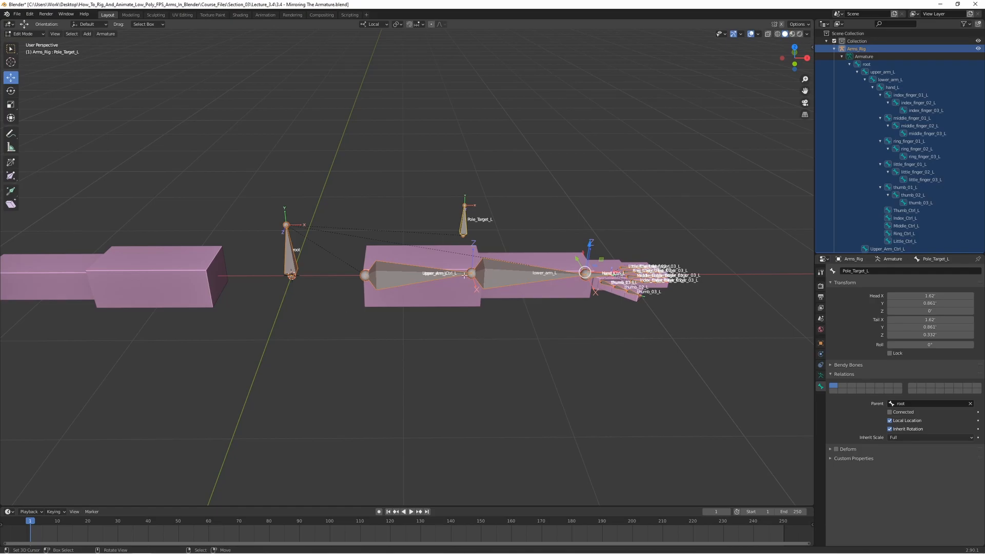
key("Tab")
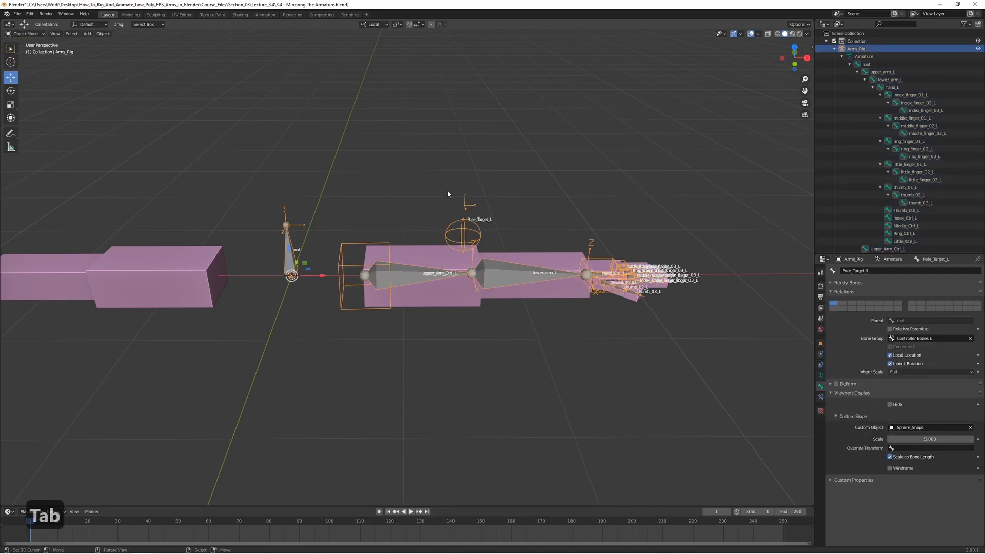
key("Tab")
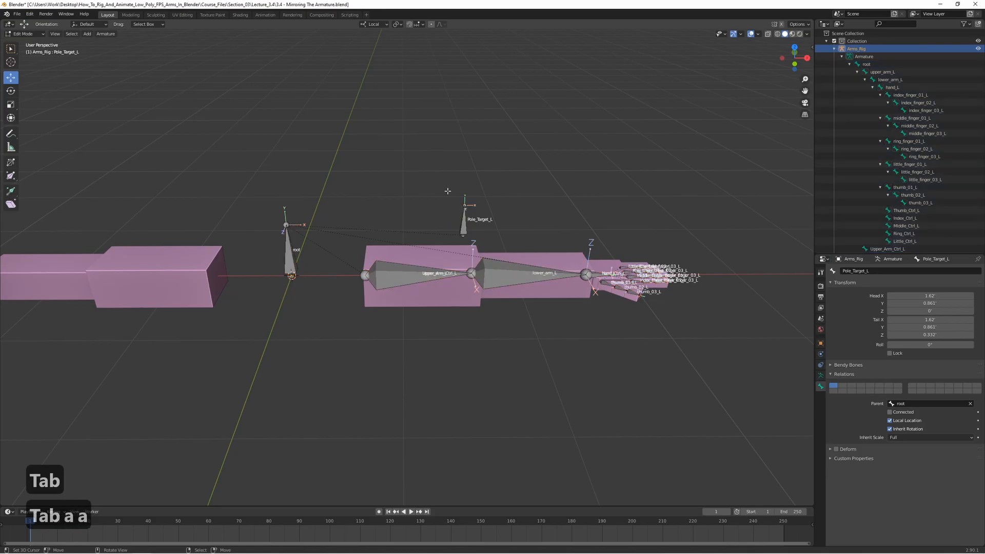
key("a")
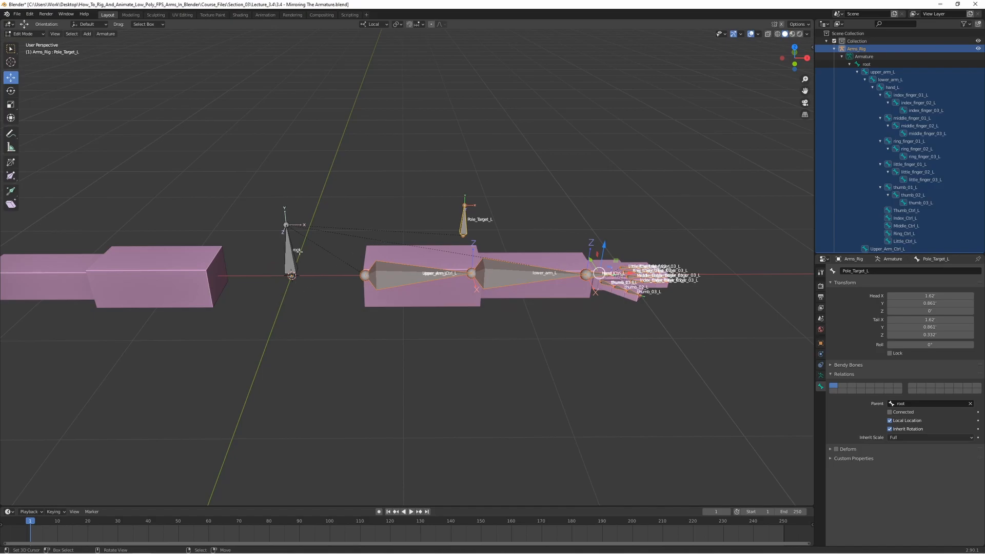
mouse_move(260, 258)
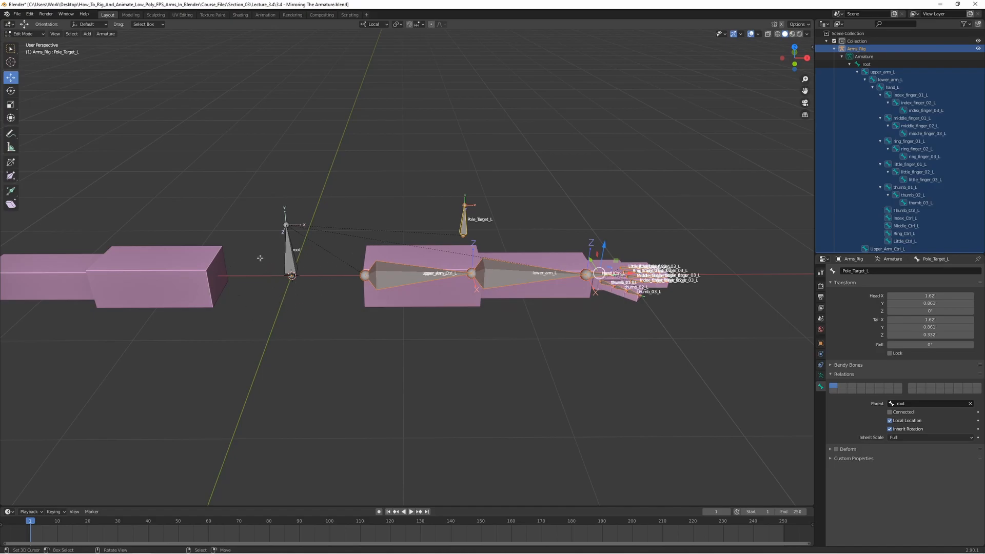
mouse_move(308, 275)
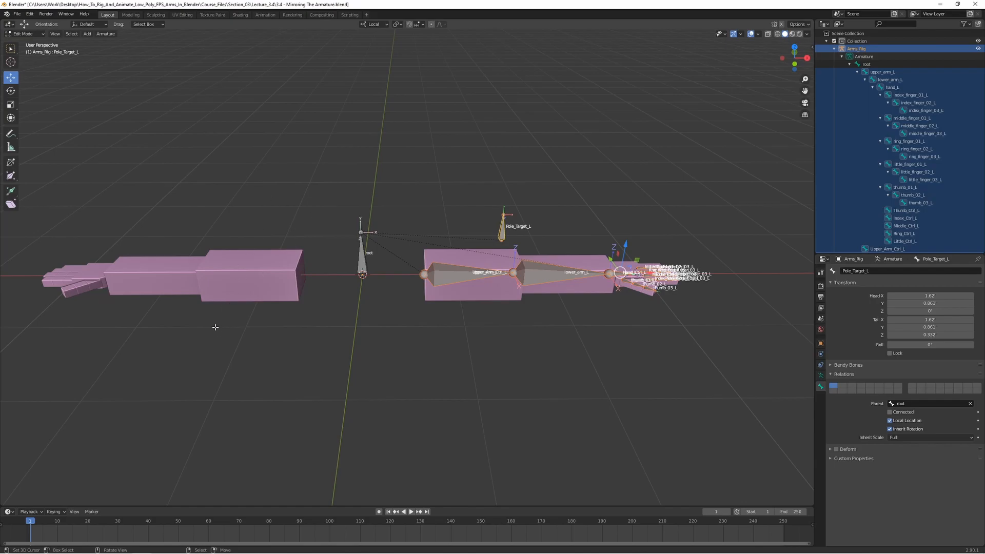
mouse_move(306, 296)
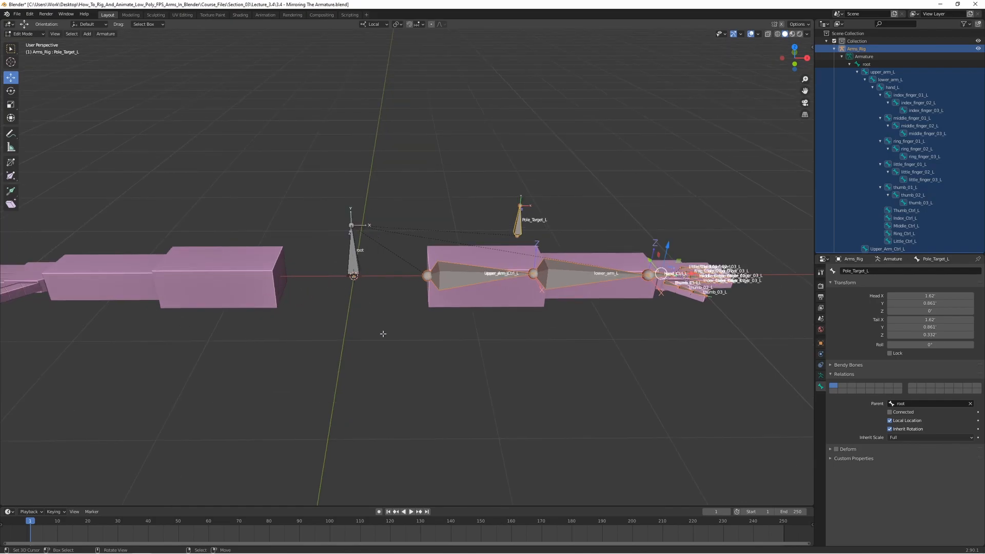
key("shift+s")
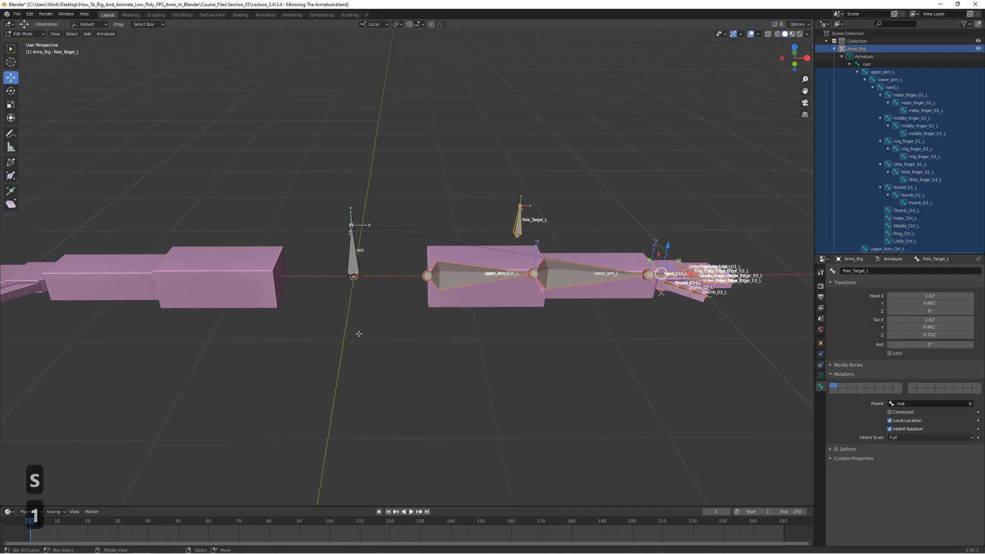
mouse_move(384, 288)
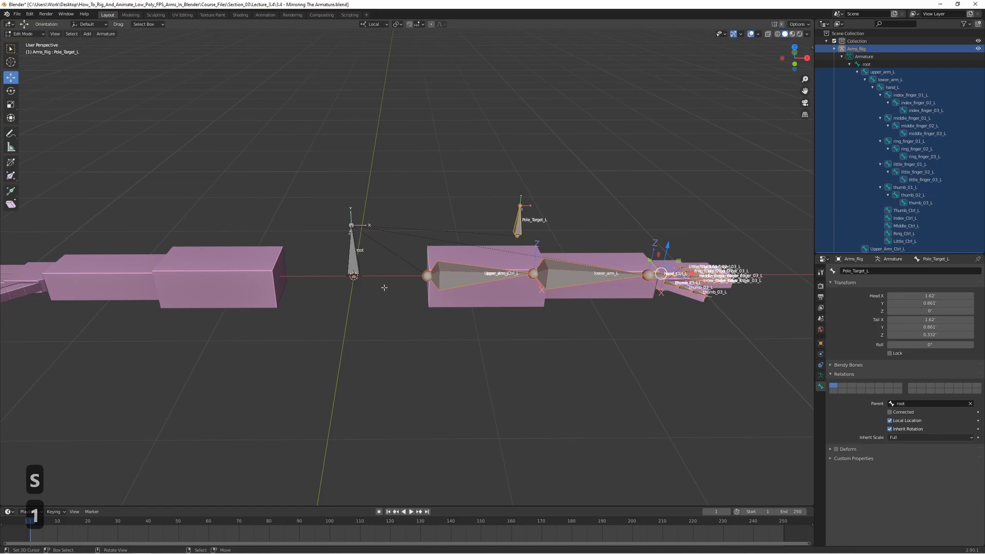
mouse_move(343, 259)
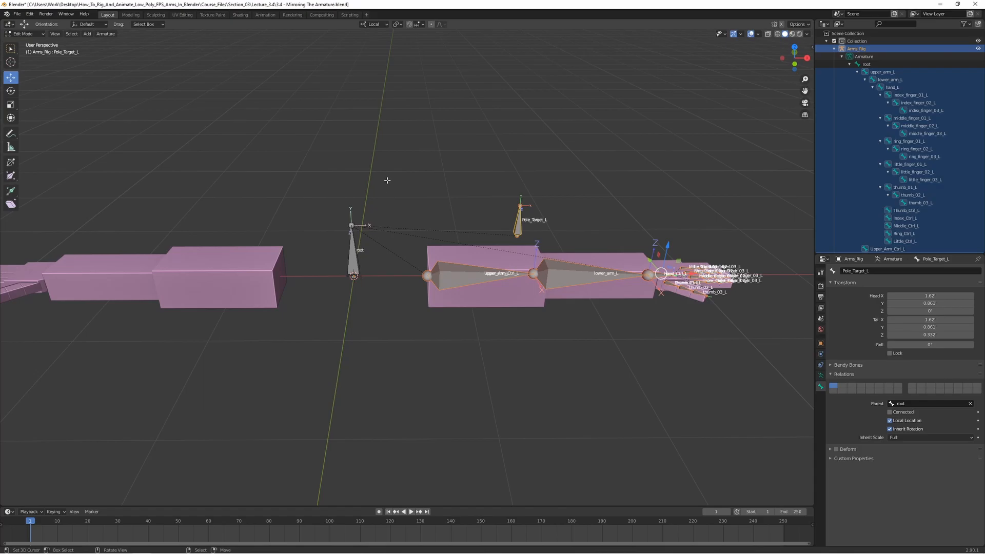
mouse_move(418, 140)
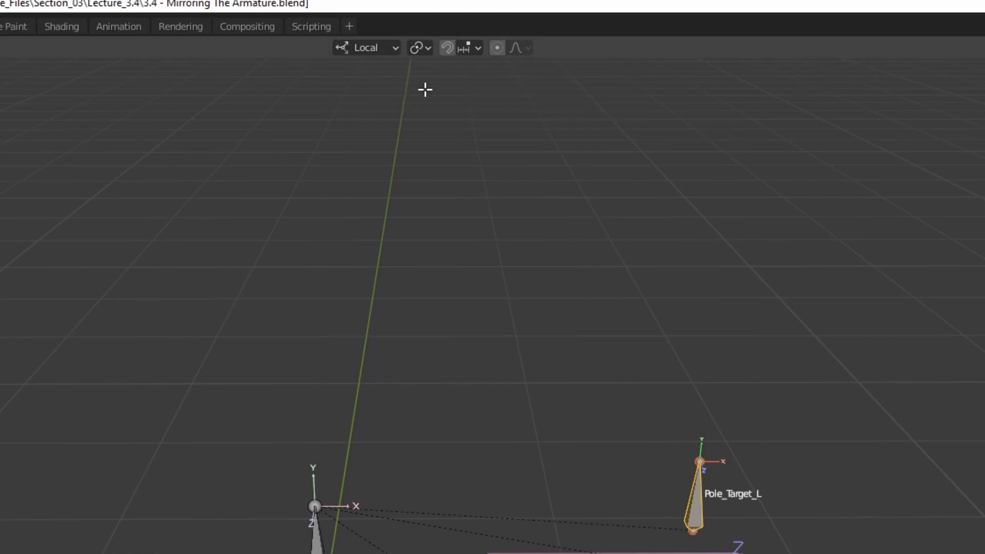
Set the Transform Pivot Point to 3D Cursor.
left_click(419, 48)
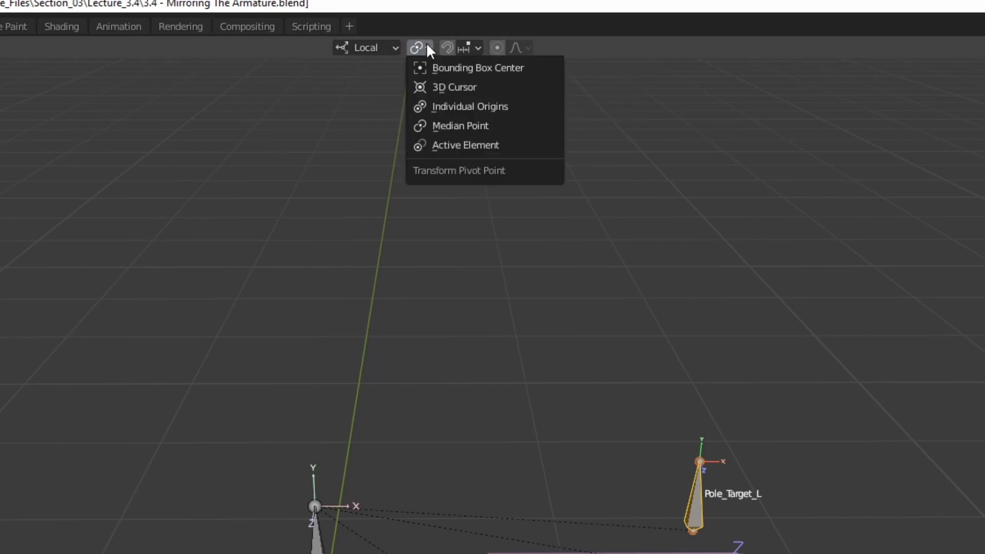
mouse_move(454, 87)
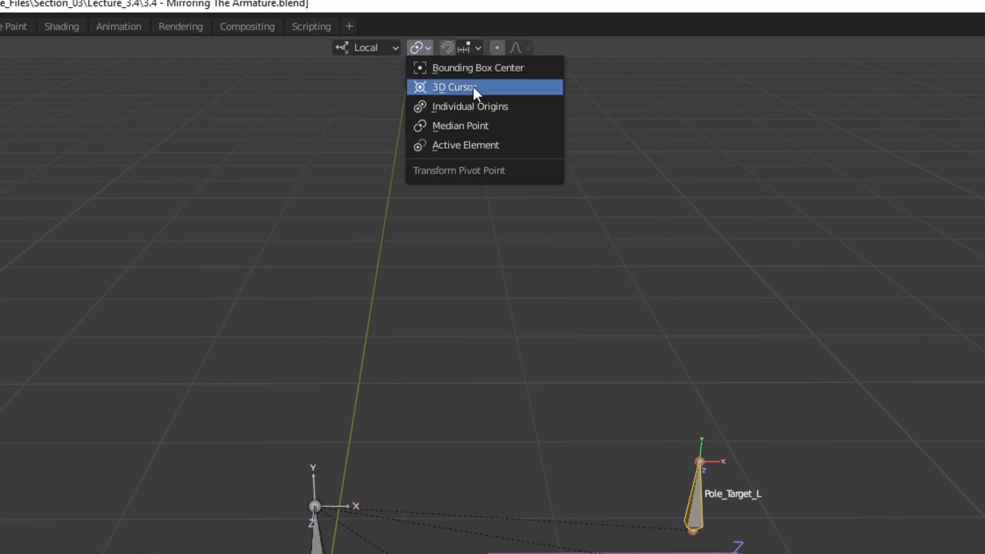
left_click(454, 86)
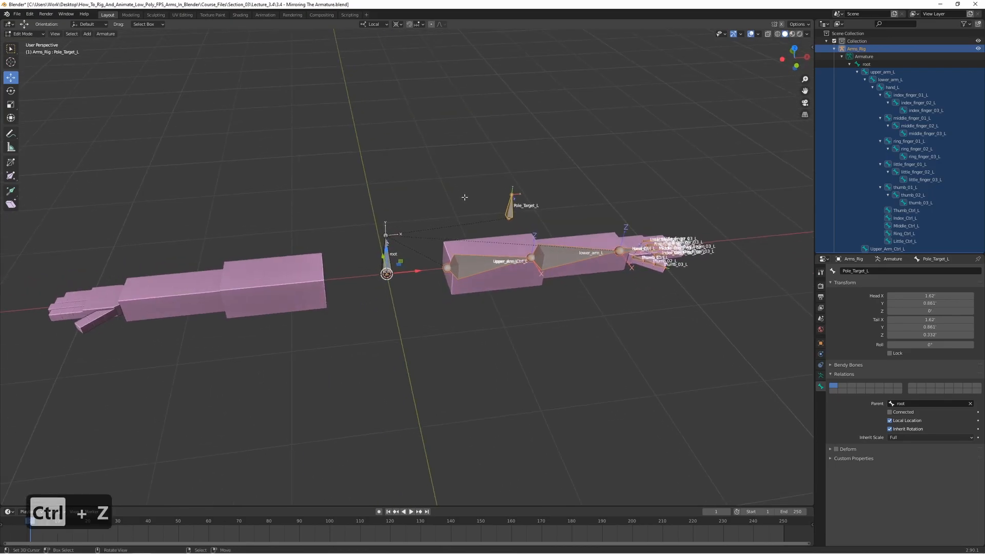
mouse_move(501, 277)
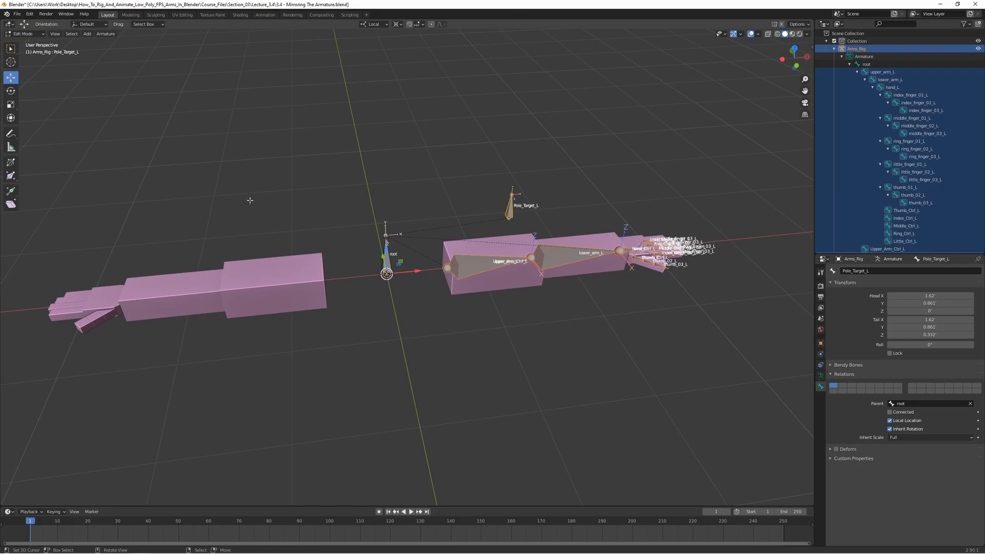
mouse_move(559, 227)
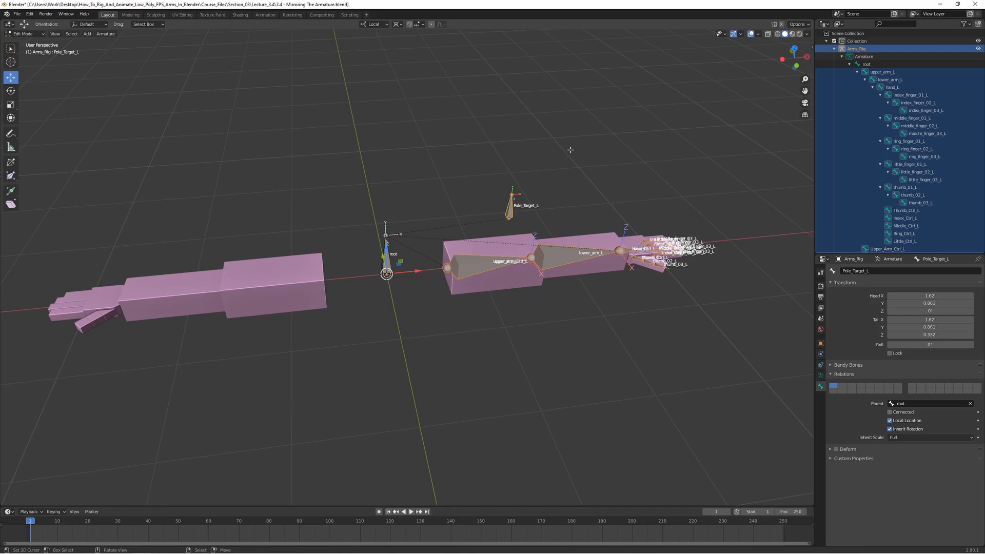
mouse_move(605, 165)
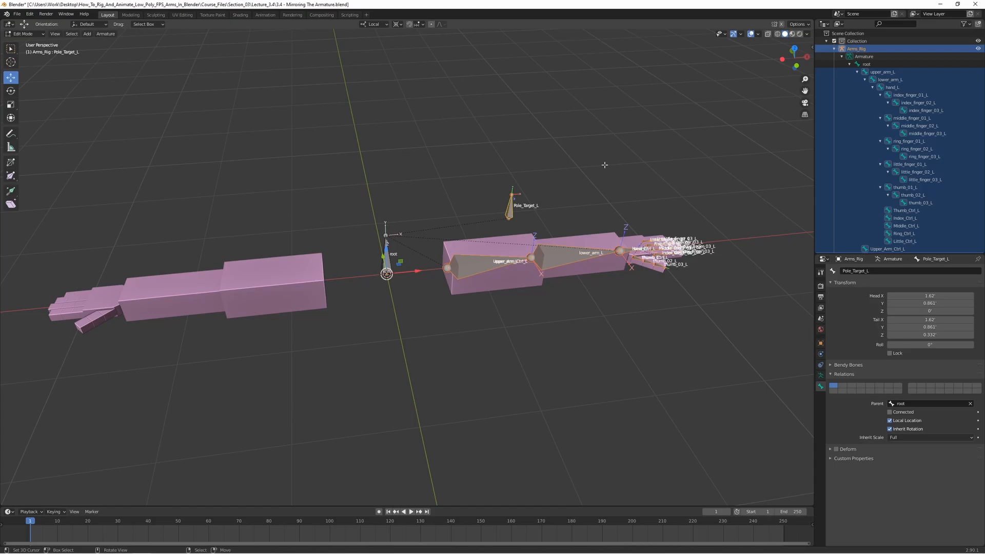
mouse_move(395, 202)
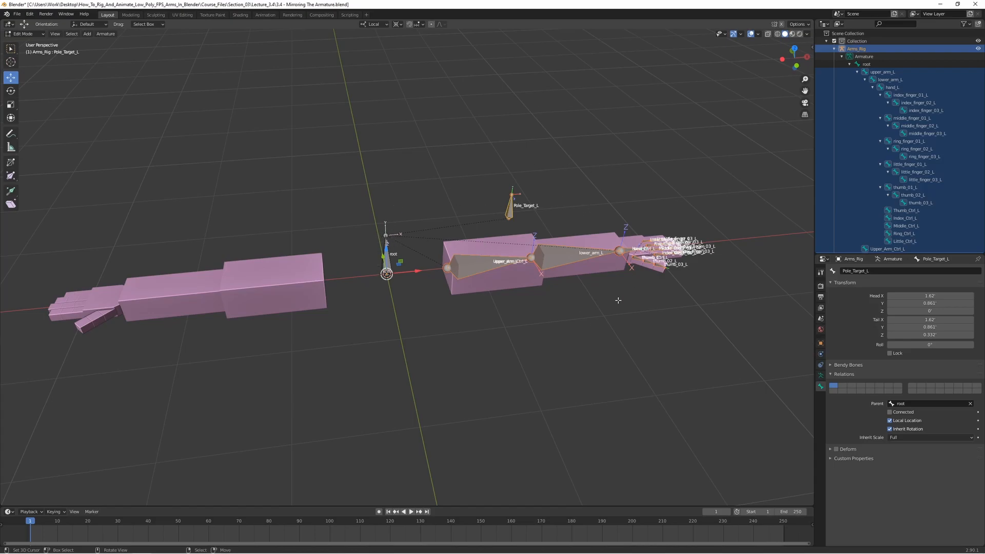
mouse_move(564, 146)
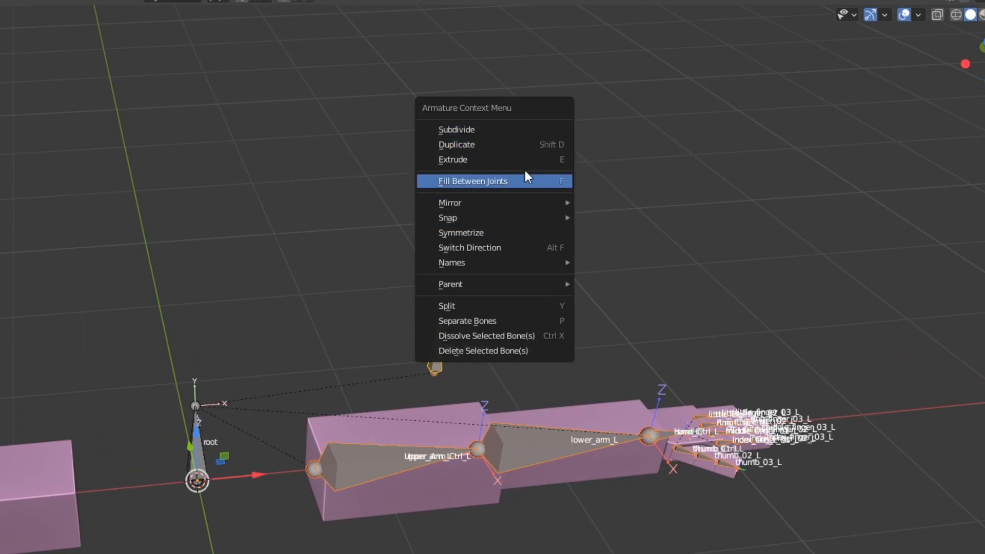
mouse_move(531, 145)
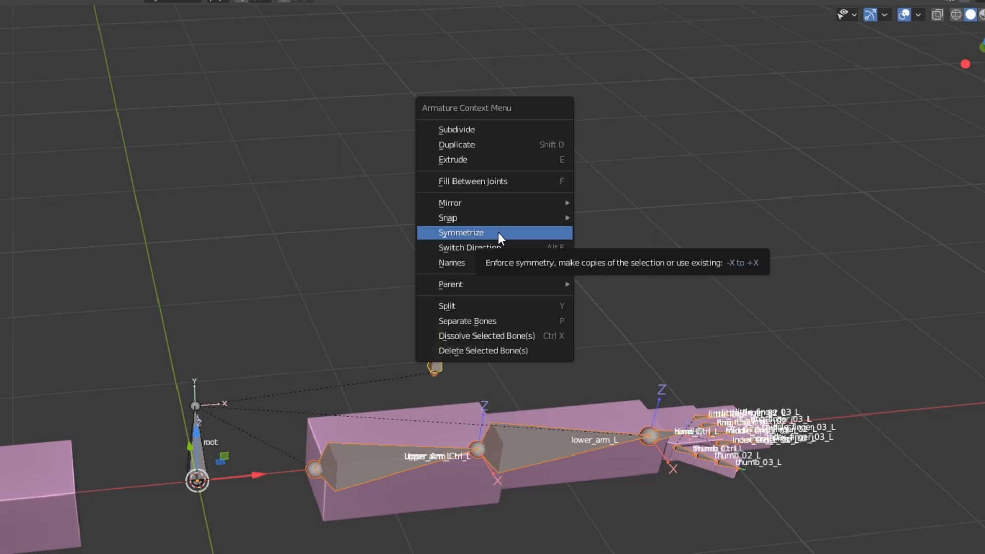
Symmetrize the left arm bones to generate _R bones such as Pole_Target_R.
left_click(461, 232)
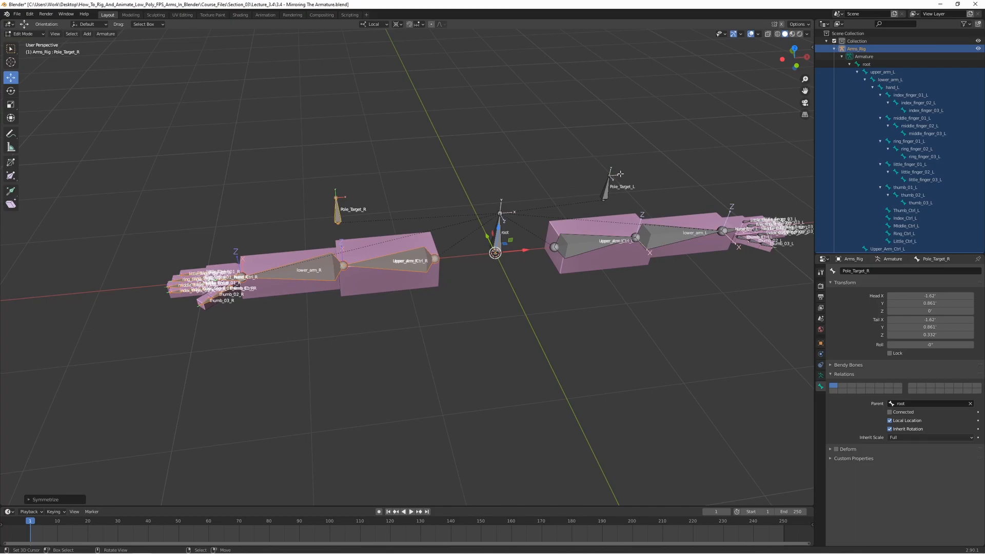
mouse_move(669, 232)
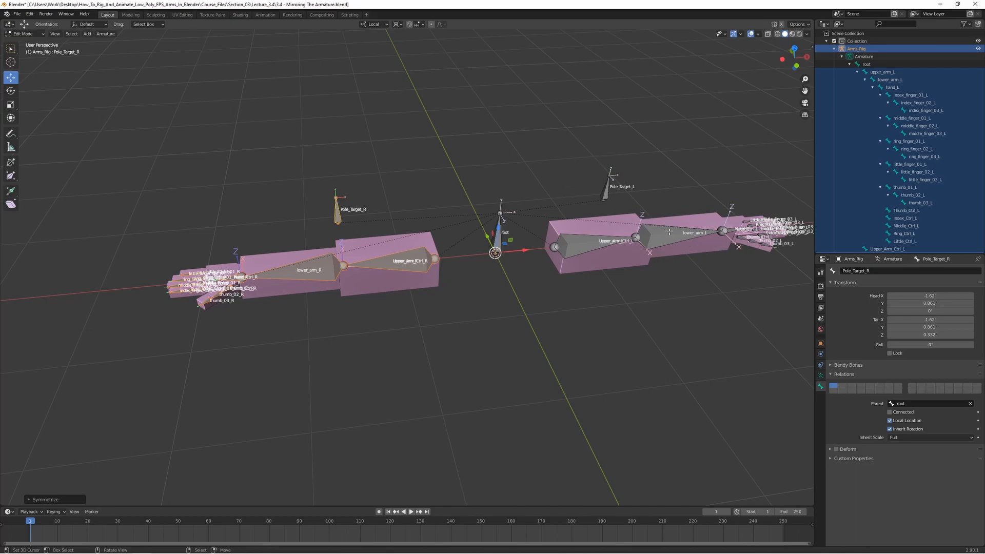
mouse_move(617, 271)
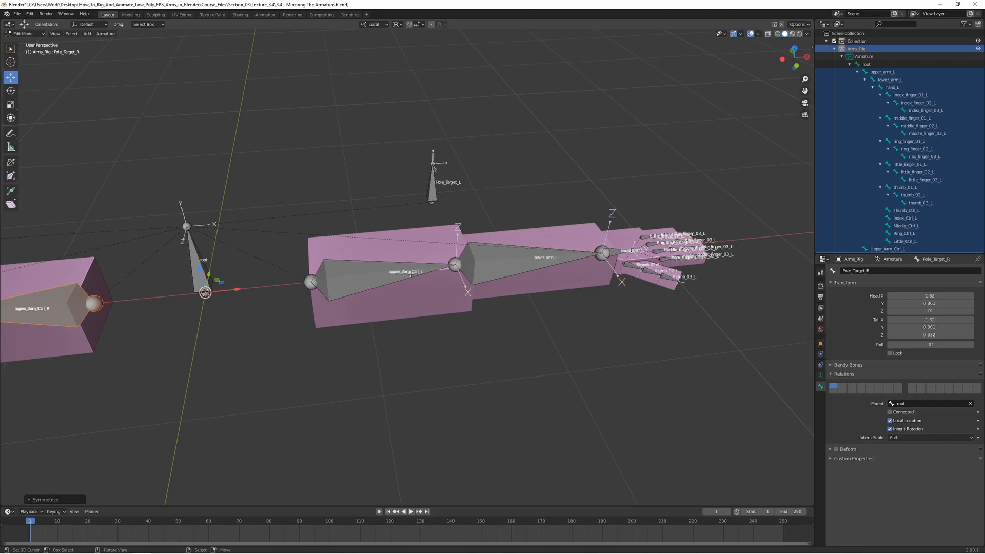
mouse_move(401, 280)
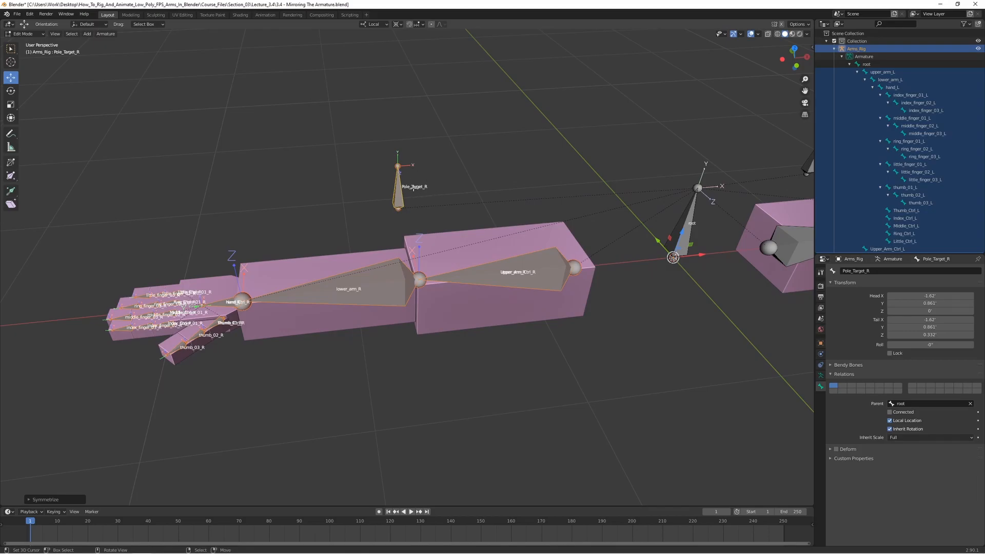
mouse_move(784, 154)
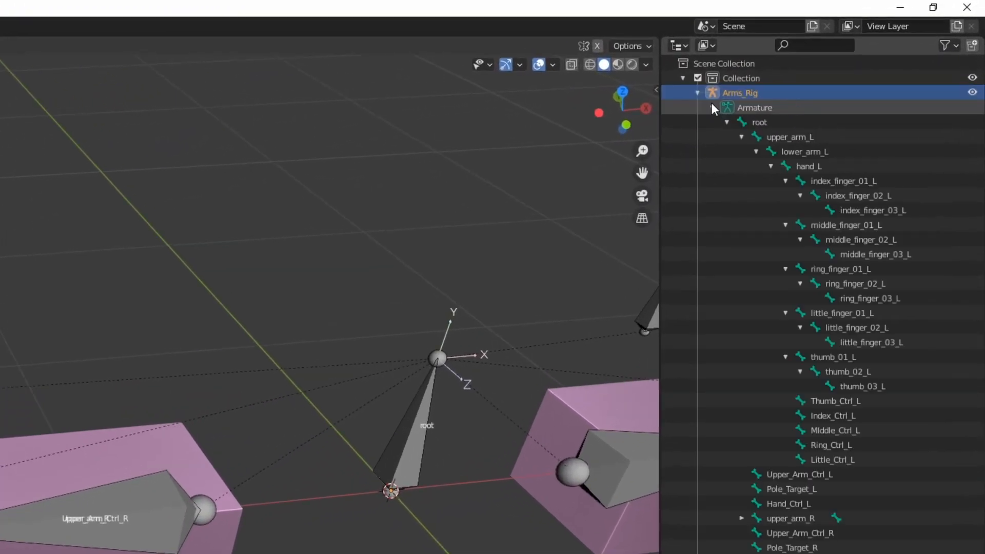
Collapse upper_arm_L, expand upper_arm_R and lower_arm_R, and select Middle_Ctrl_R and Ring_Ctrl_R.
left_click(741, 137)
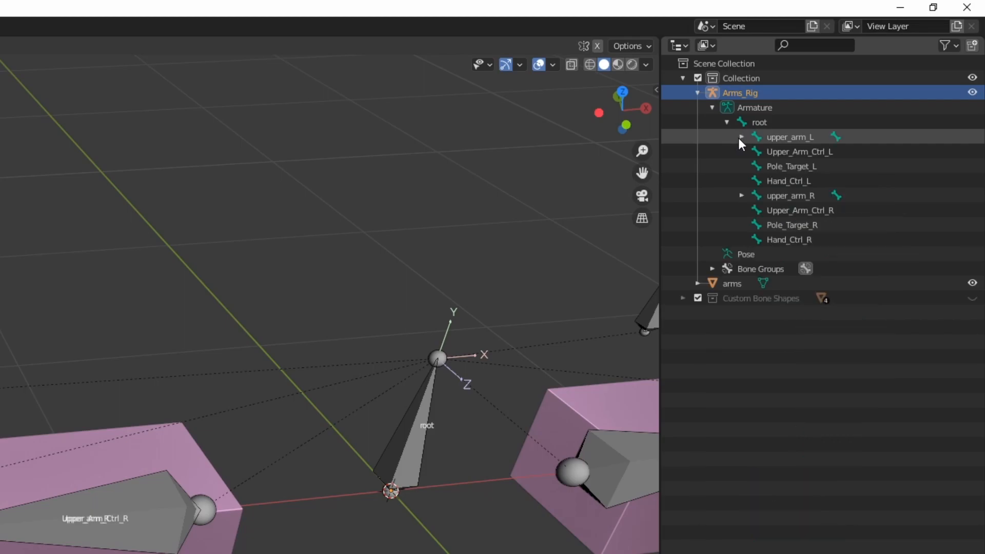
mouse_move(752, 200)
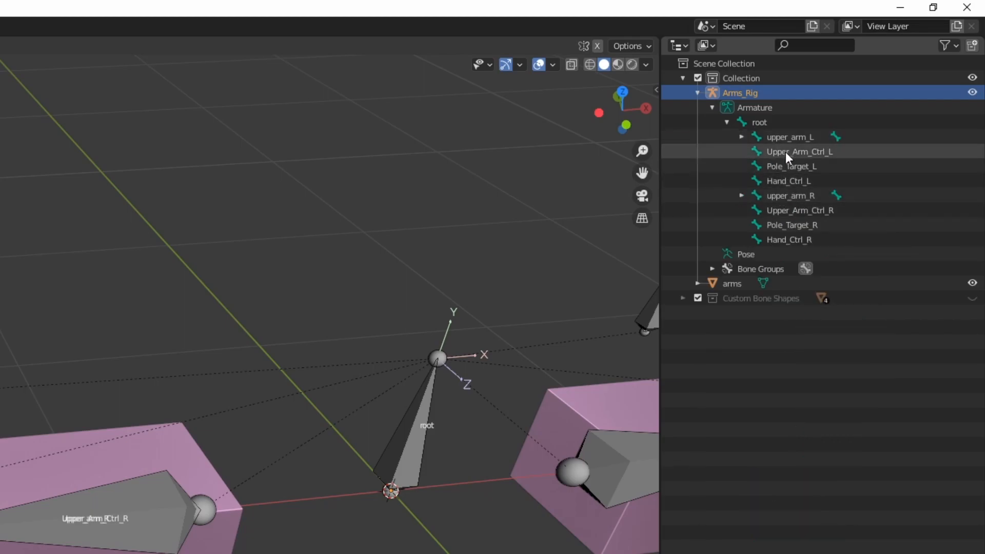
left_click(741, 195)
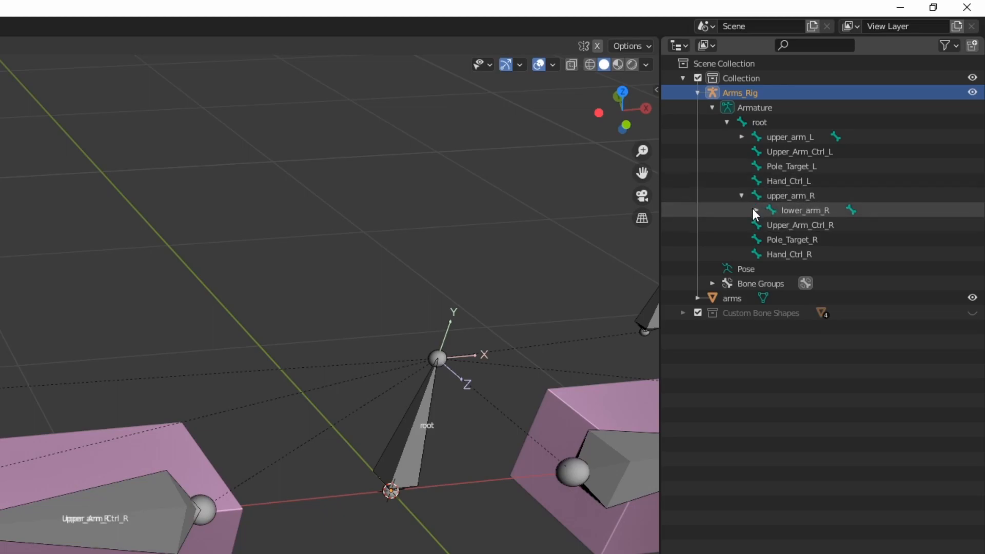
left_click(756, 210)
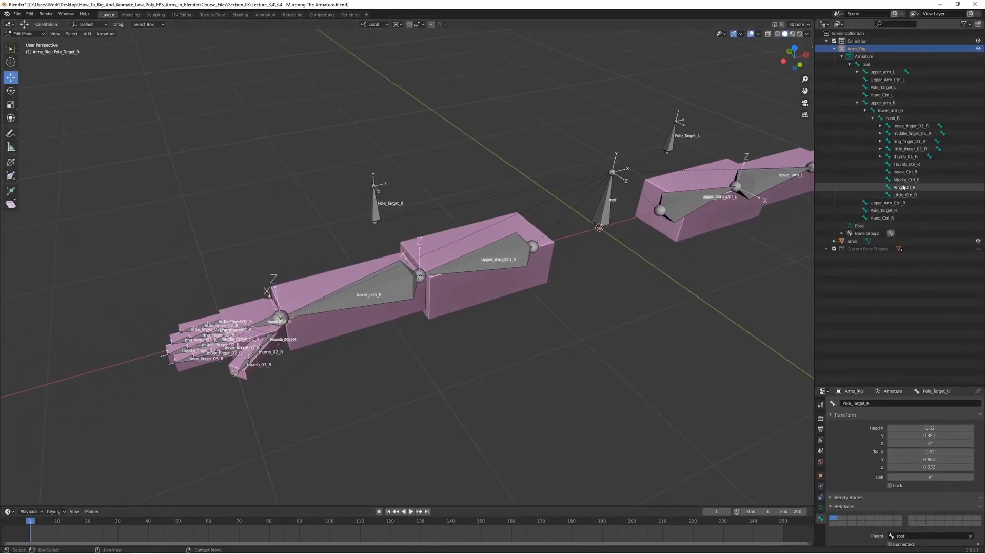
left_click(904, 179)
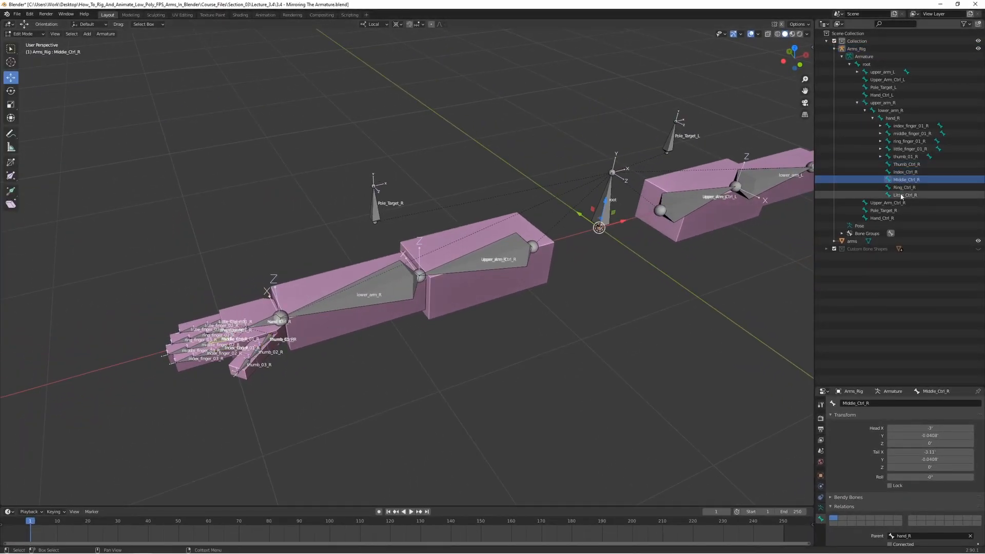
left_click(904, 187)
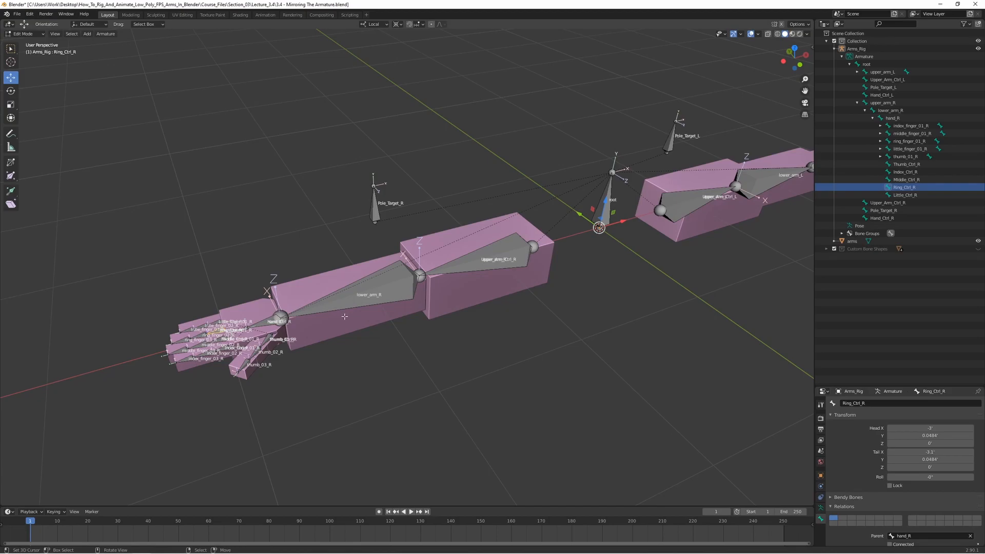
mouse_move(307, 354)
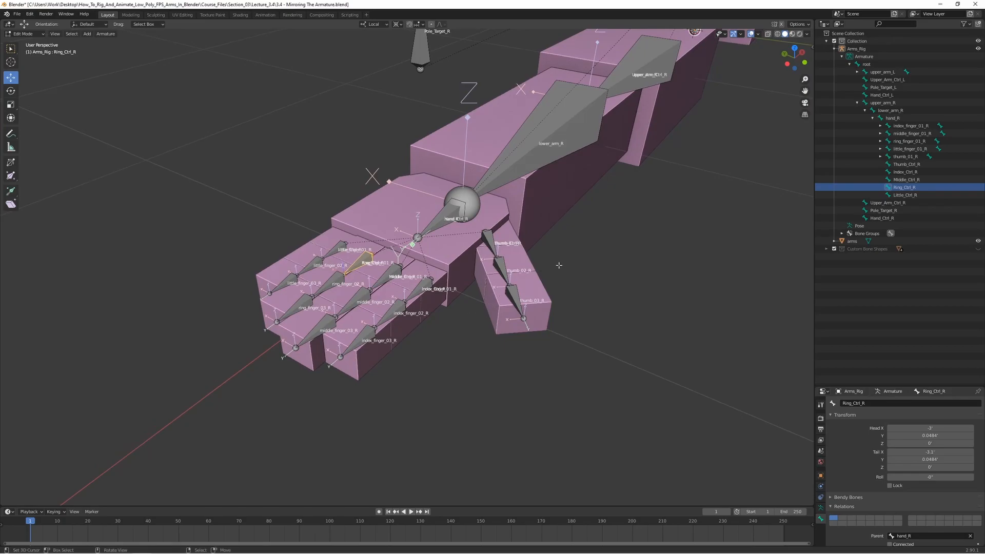
mouse_move(374, 30)
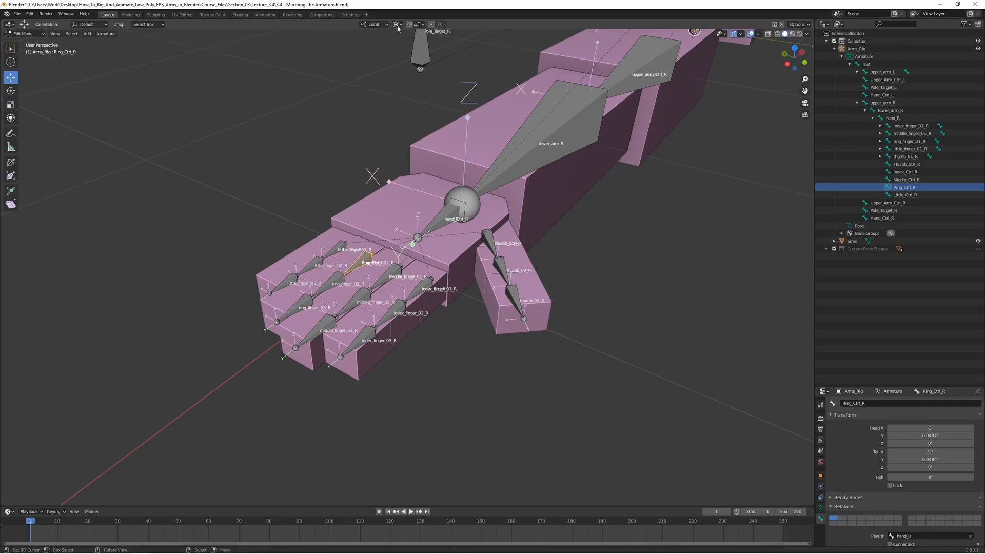
Set the transform pivot to Active Element and bring up the pivot choices again.
left_click(398, 24)
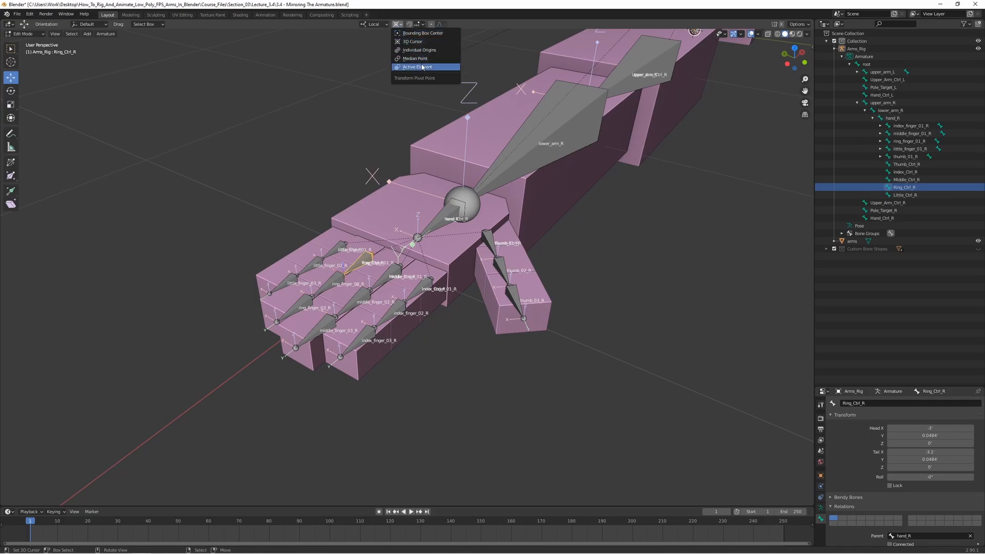
left_click(417, 67)
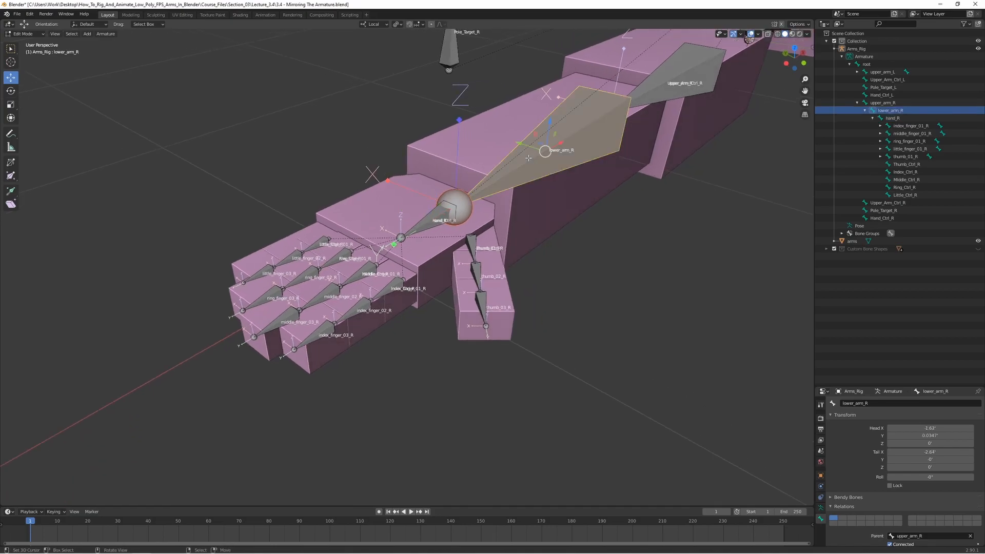
left_click(406, 25)
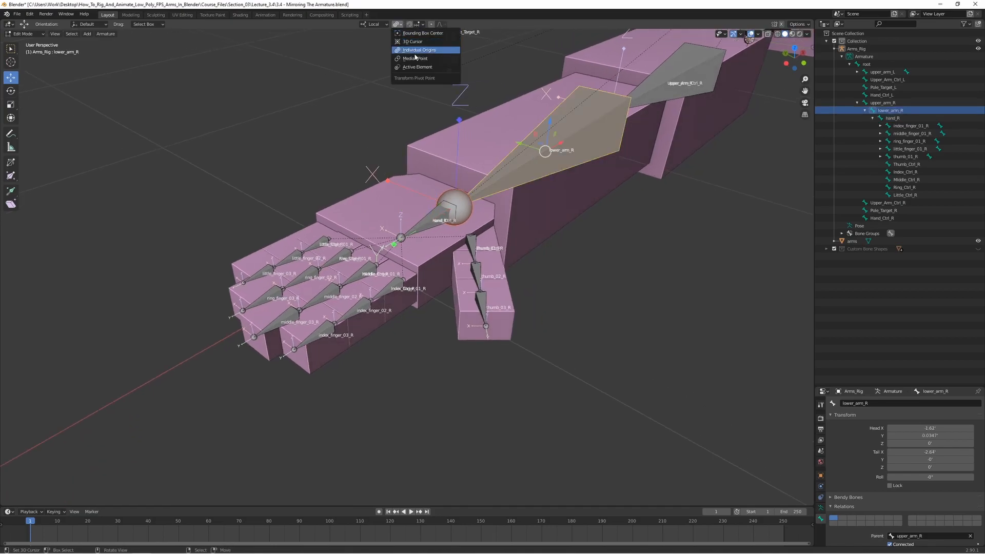
mouse_move(417, 67)
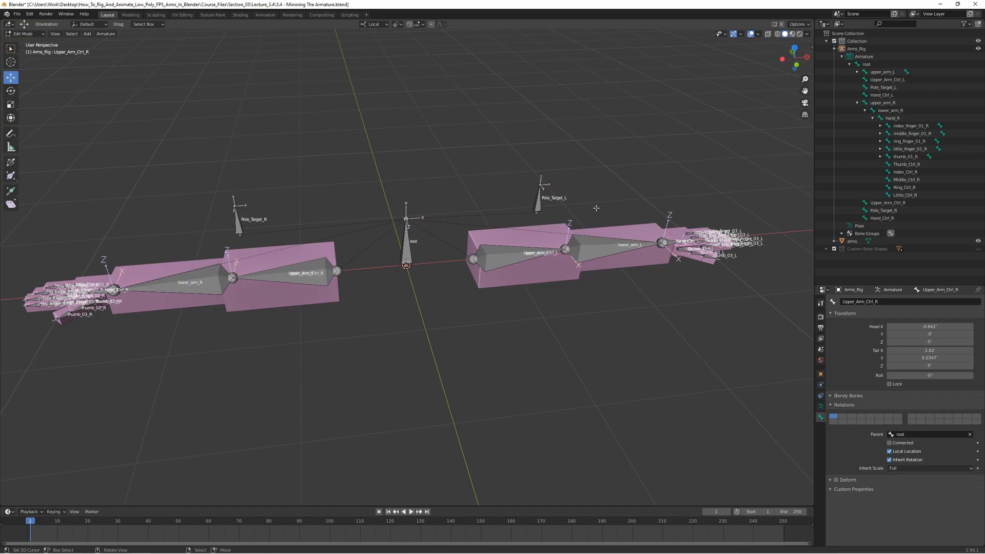
mouse_move(414, 224)
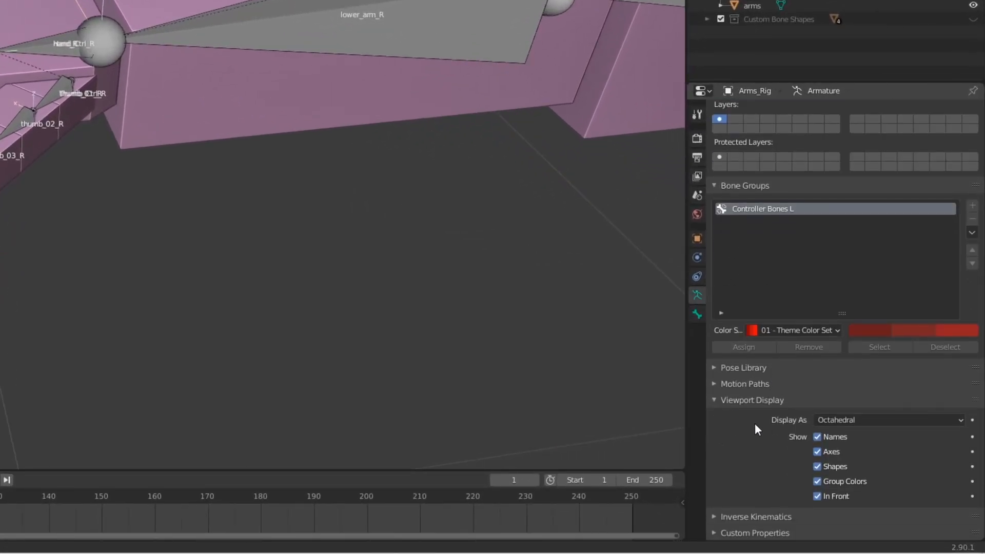
Uncheck Names and Axes in the armature's Viewport Display settings.
left_click(817, 451)
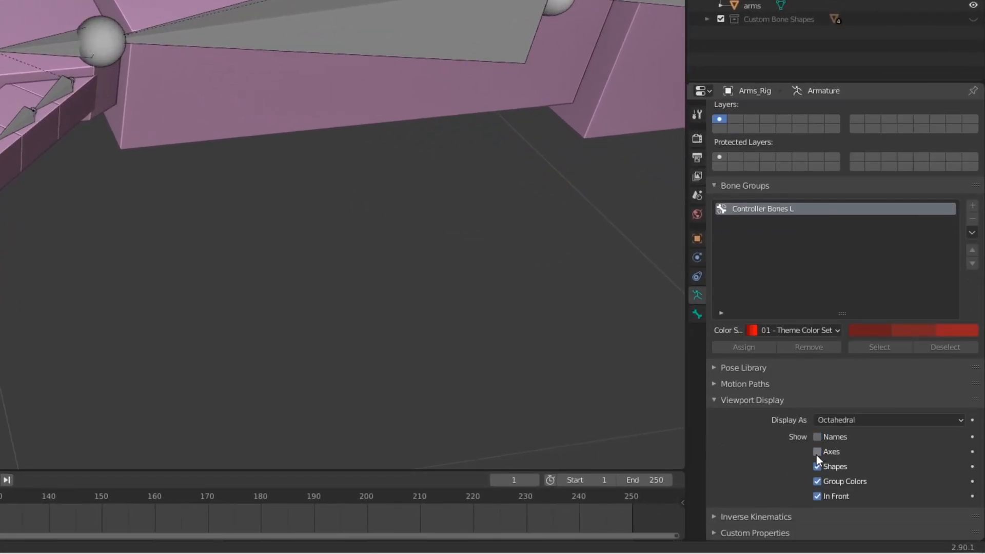
left_click(817, 451)
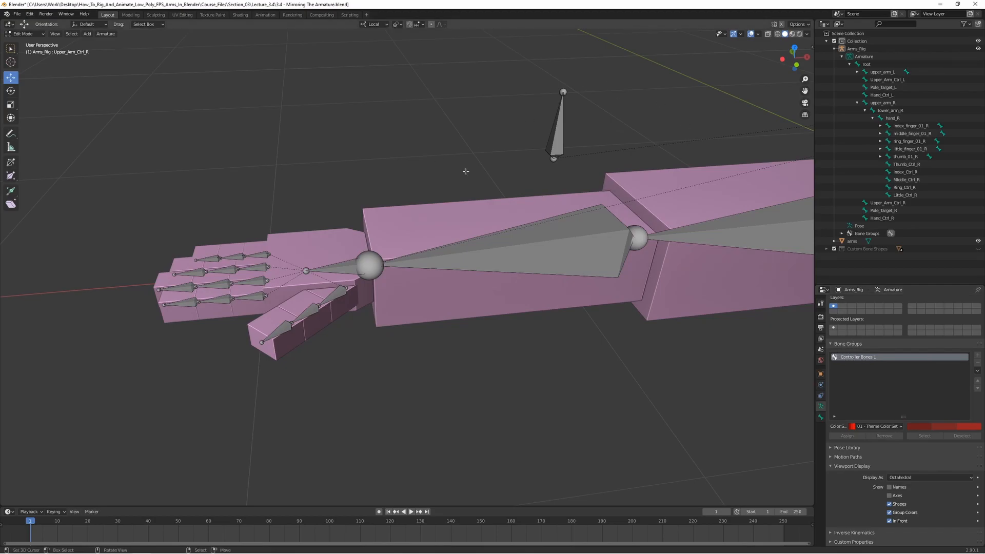
mouse_move(503, 308)
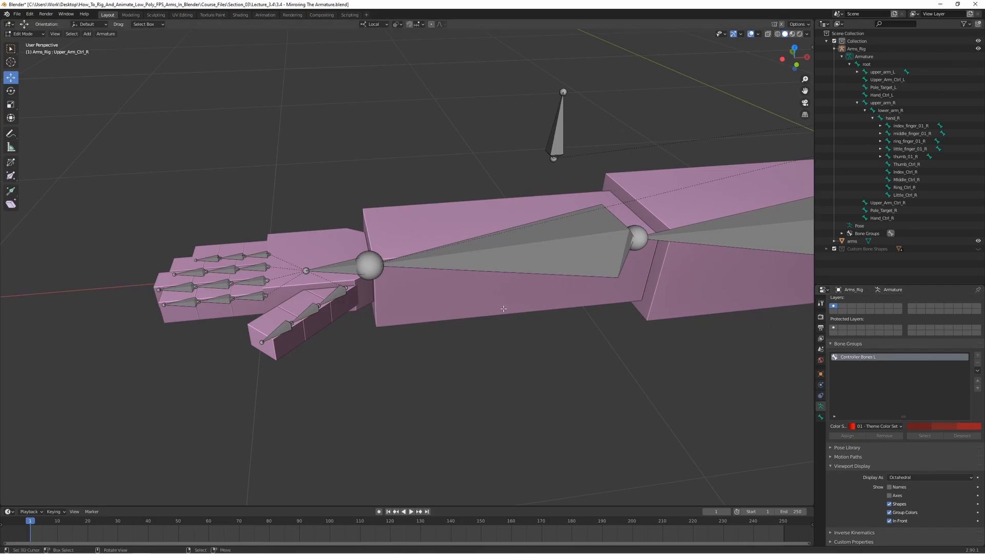
Leave Edit Mode and switch the arm rig into Pose Mode.
key("Tab")
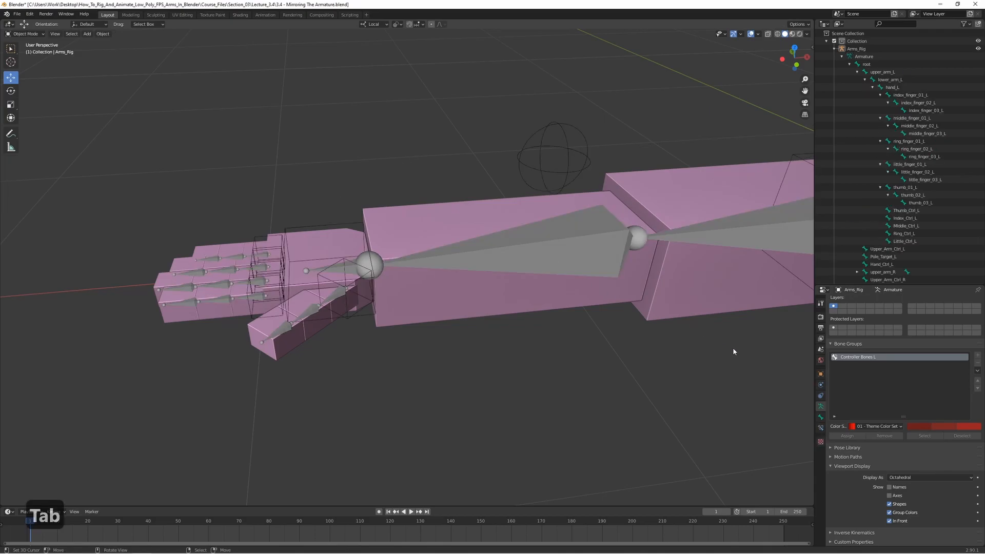
left_click(25, 33)
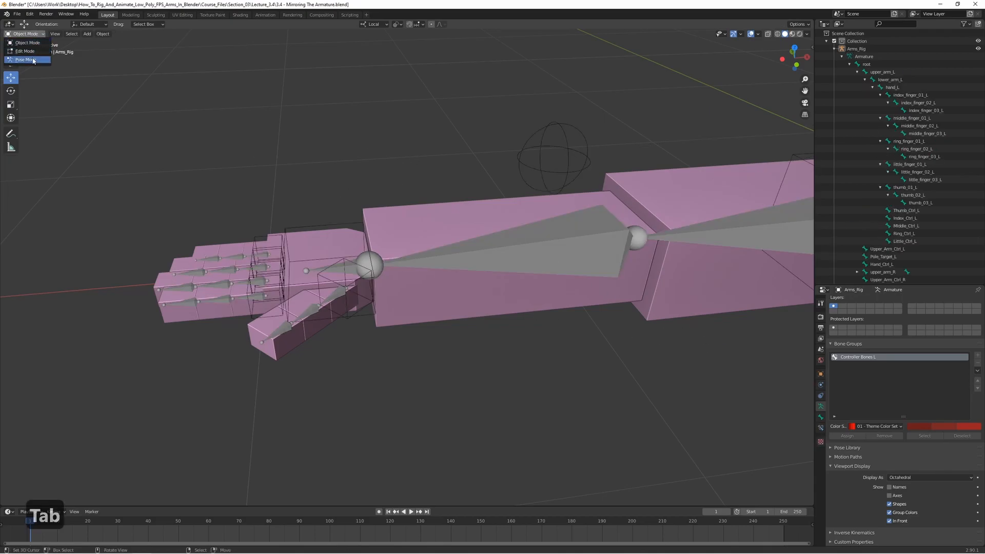
left_click(23, 59)
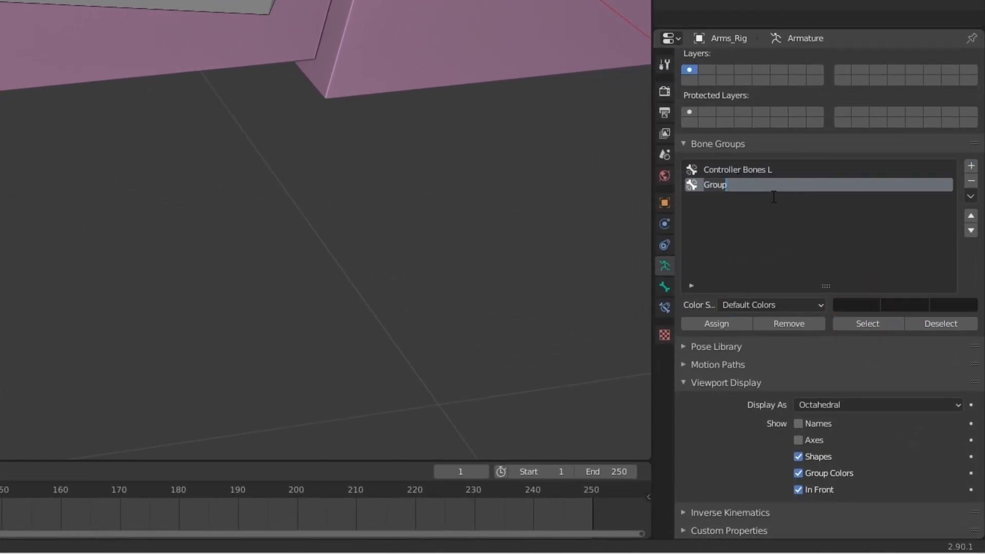
Name the new bone group 'Controller Bones R' and give it the blue 04 Theme Color Set.
type("Controller")
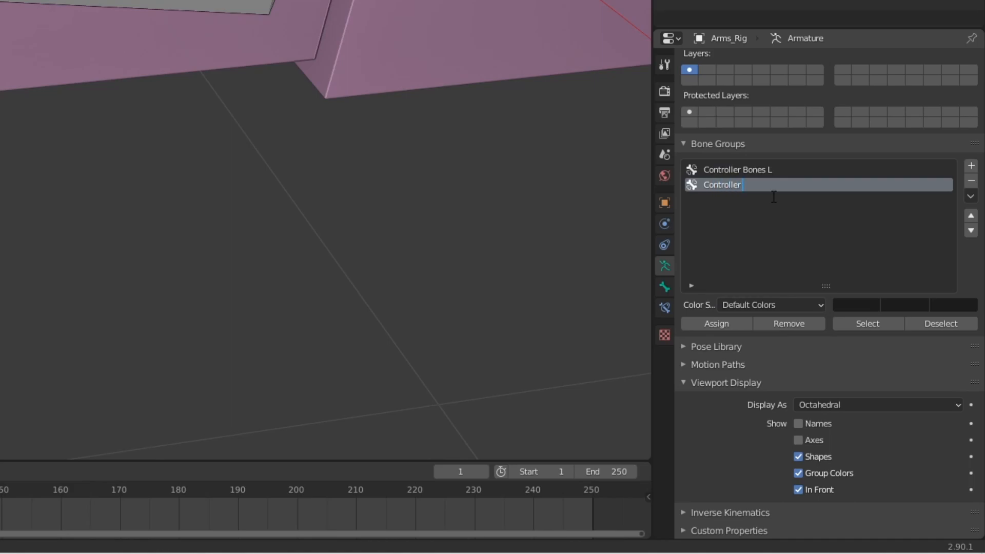
type("Controller Bones R")
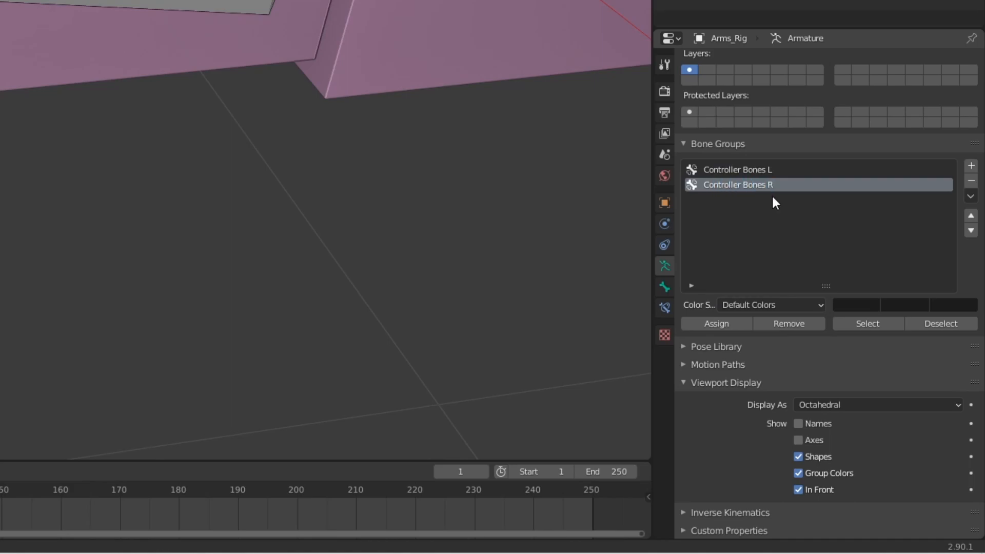
mouse_move(772, 304)
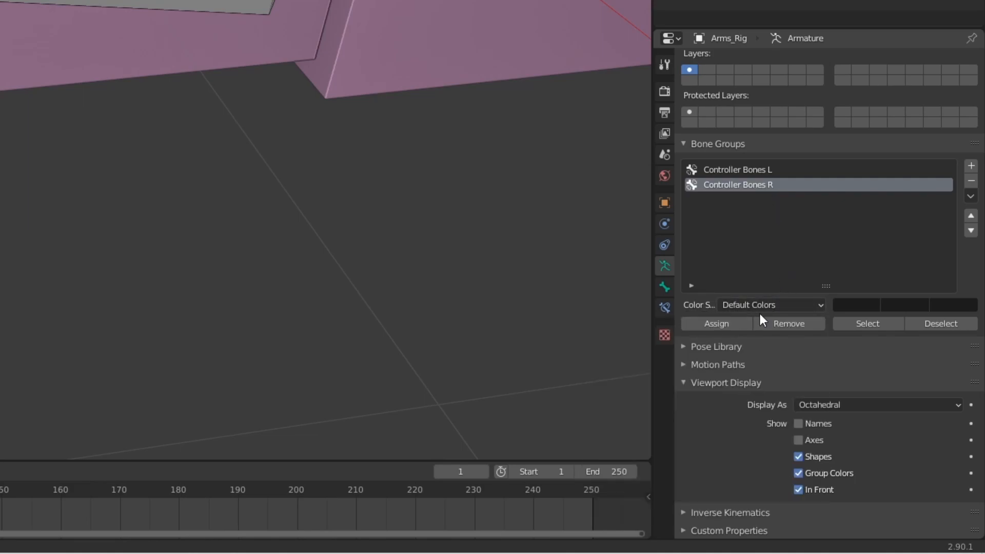
left_click(771, 305)
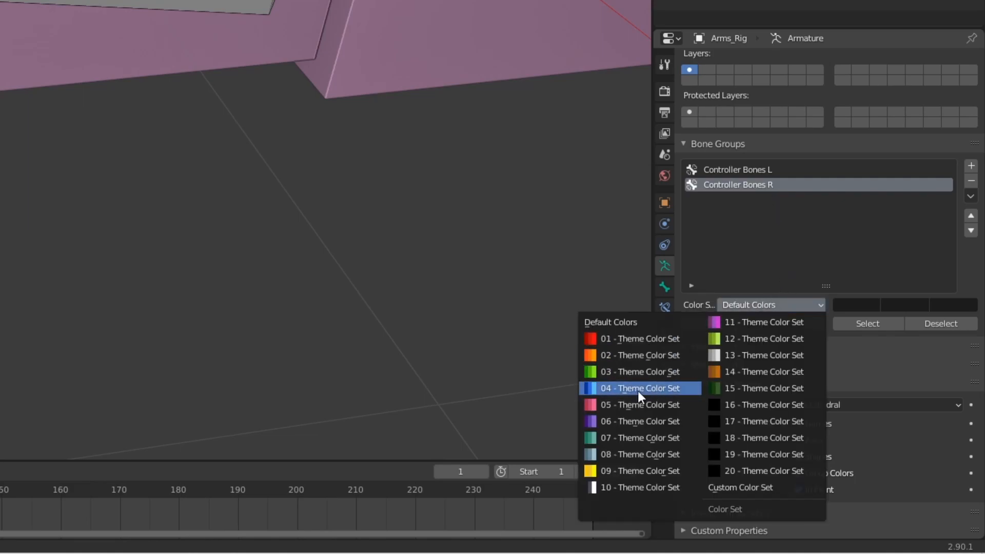
left_click(641, 387)
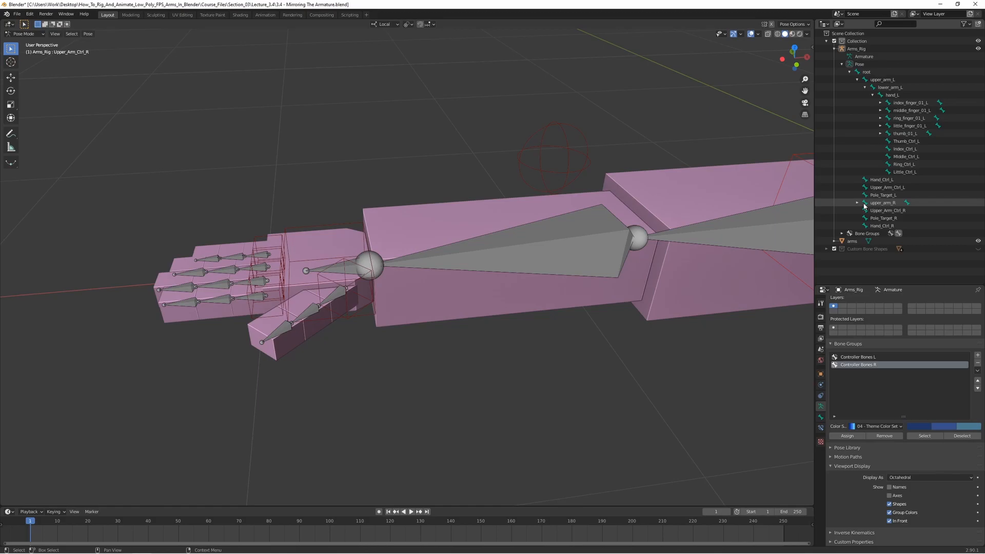
Select the _R controller bones and assign them to Controller Bones R.
left_click(857, 202)
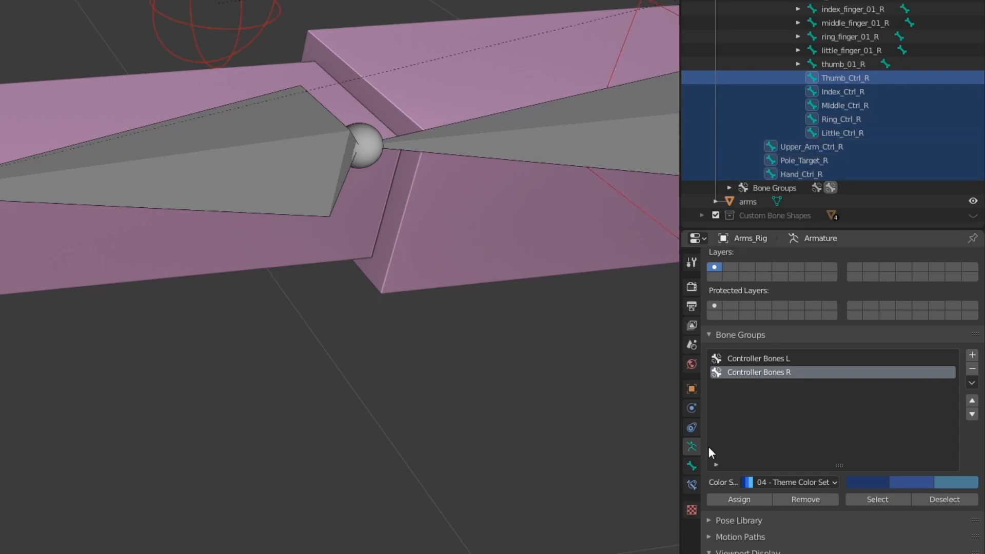
left_click(738, 499)
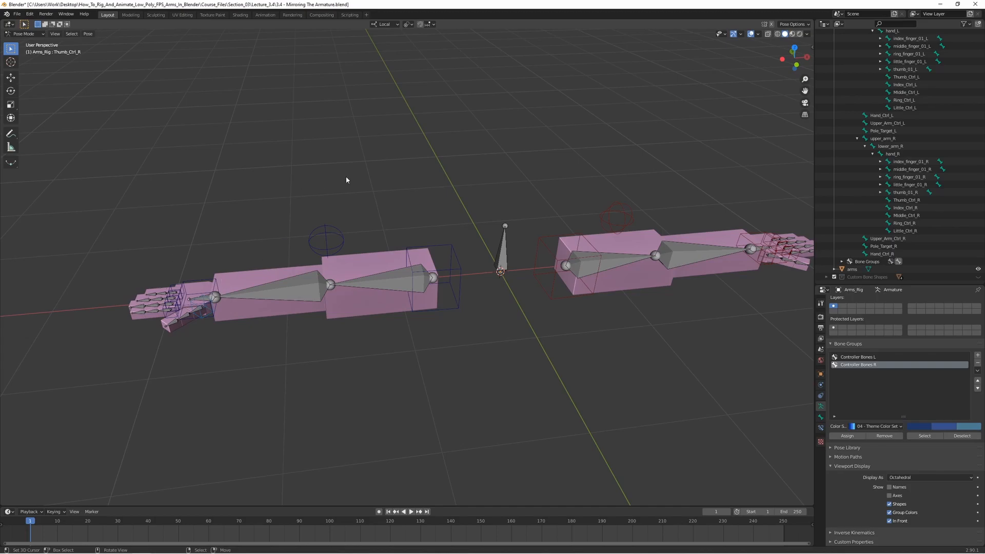
mouse_move(551, 309)
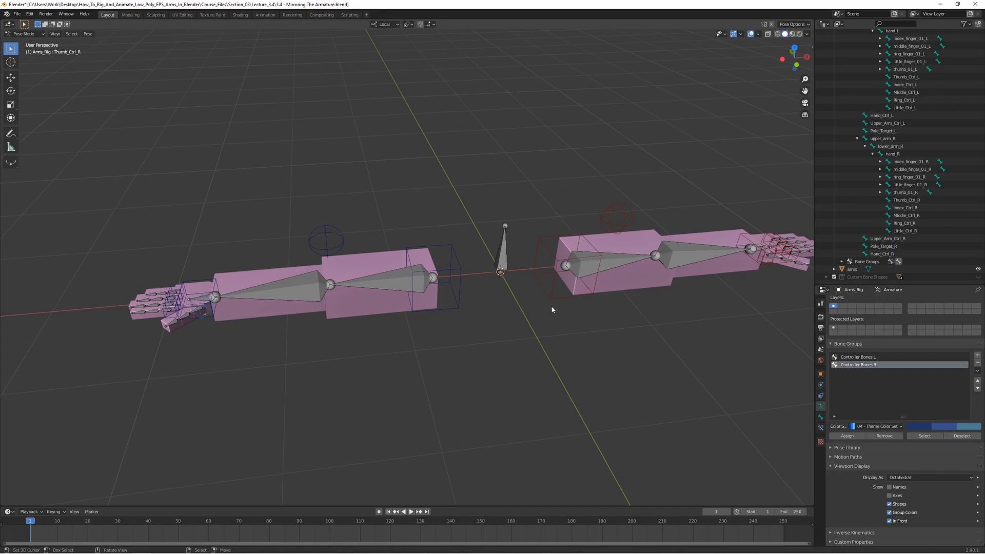
mouse_move(537, 236)
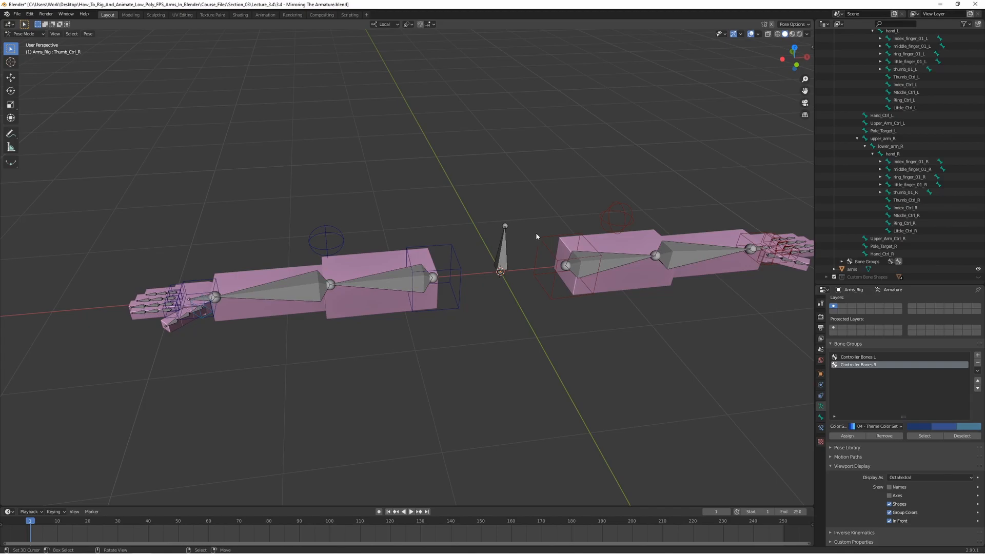
mouse_move(575, 206)
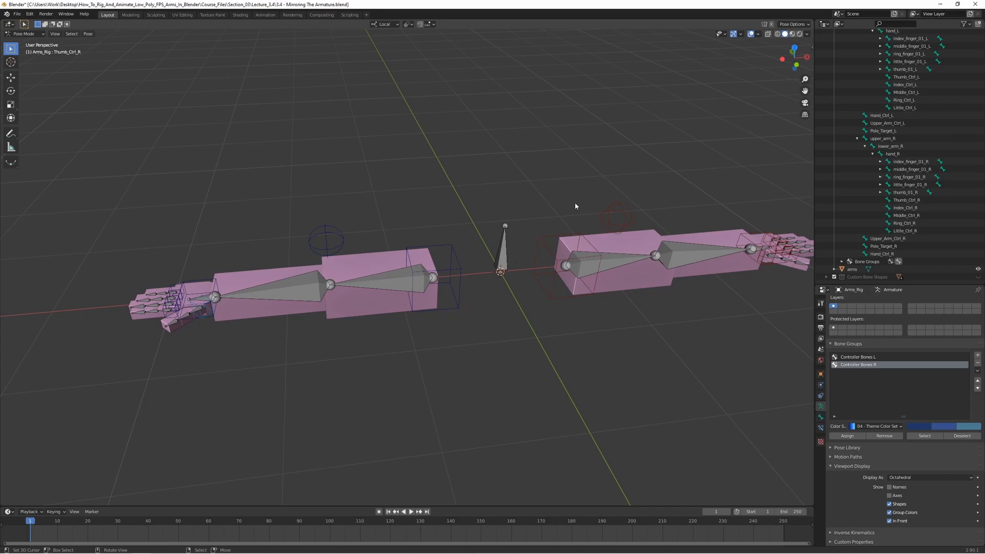
mouse_move(389, 326)
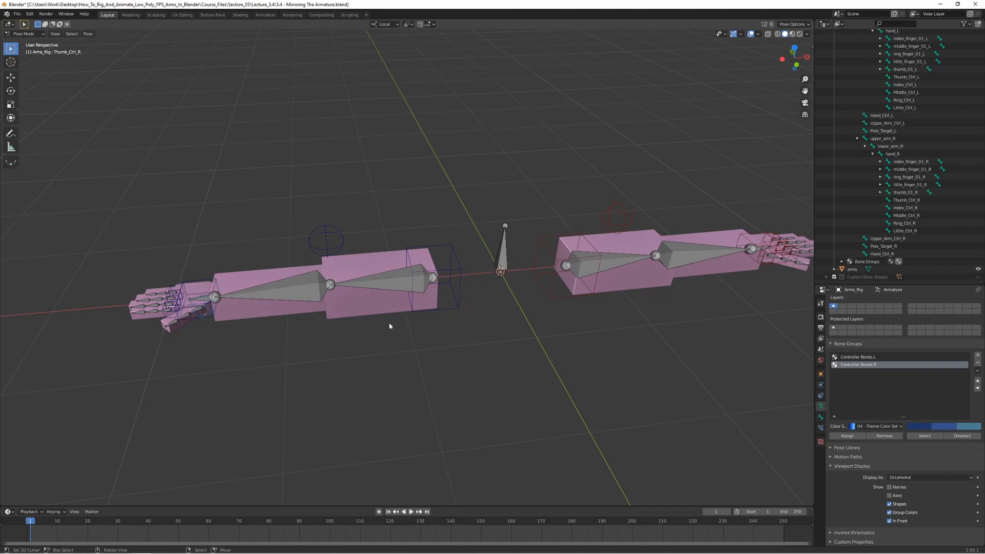
left_click(433, 276)
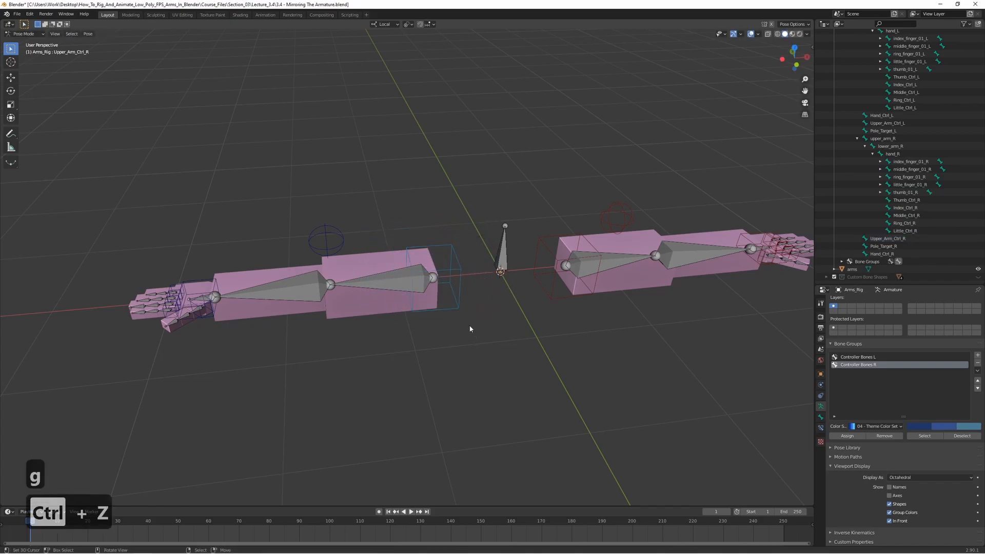
mouse_move(494, 328)
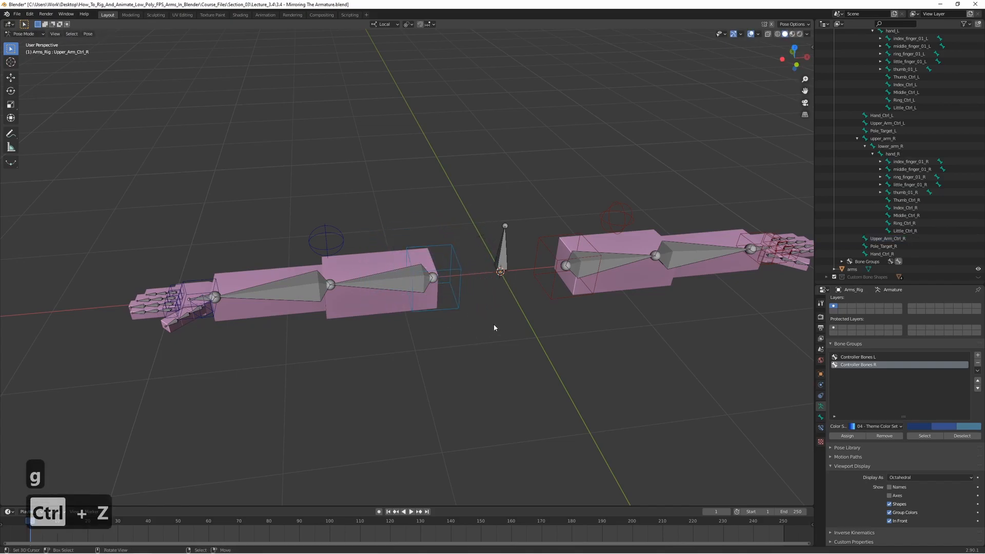